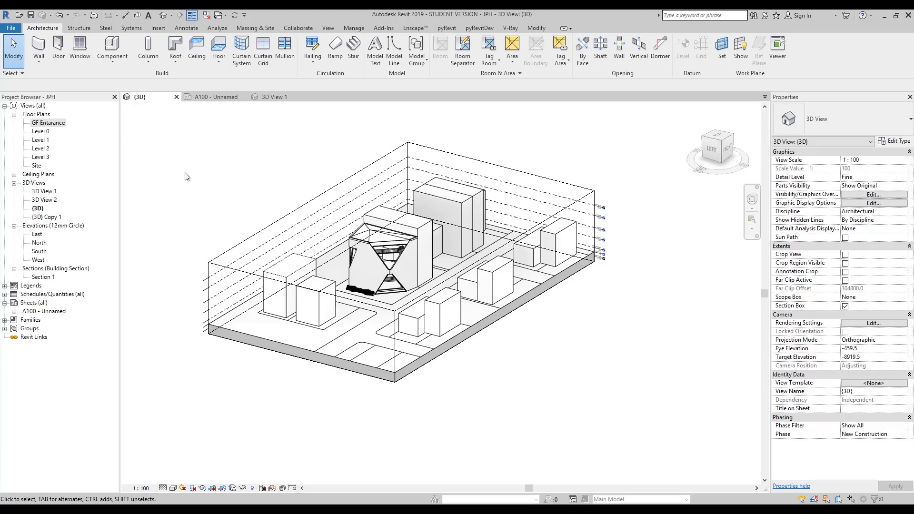
- Export perspective 3D View 1 as a DWG to the desktop without external references
left_click(274, 96)
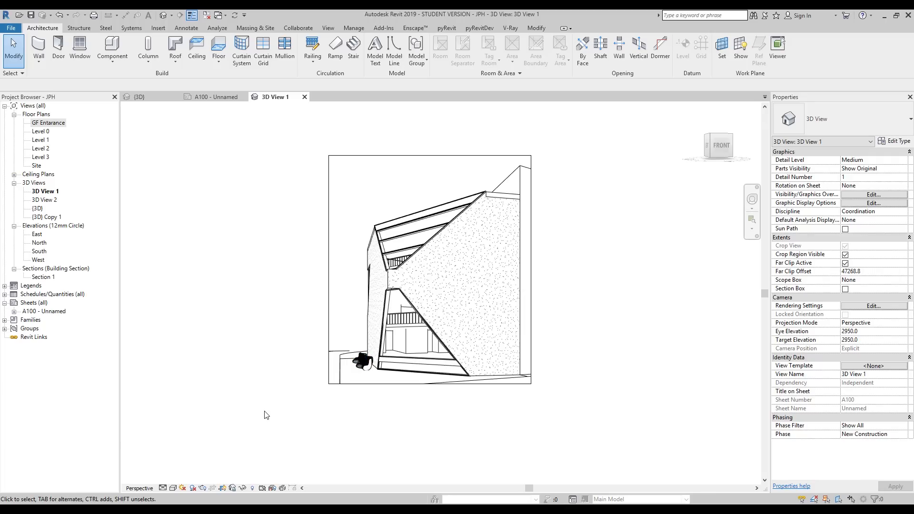
mouse_move(259, 366)
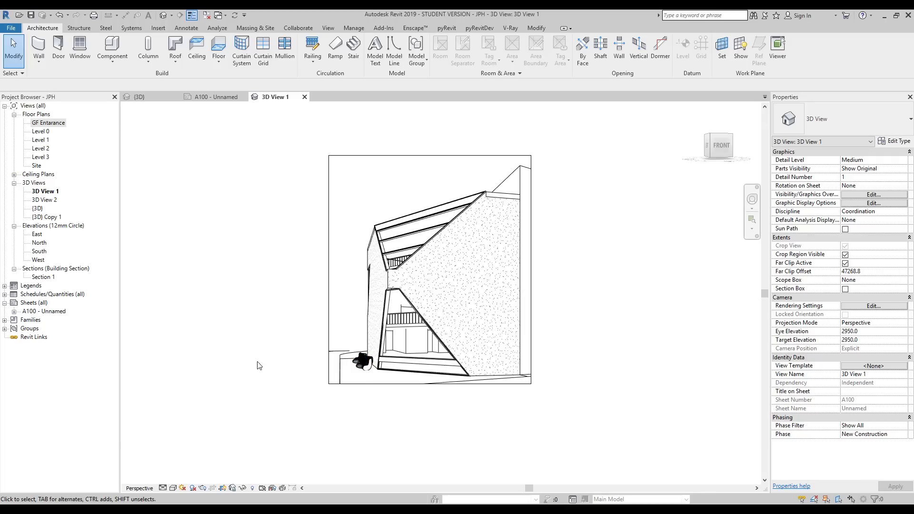
left_click(10, 28)
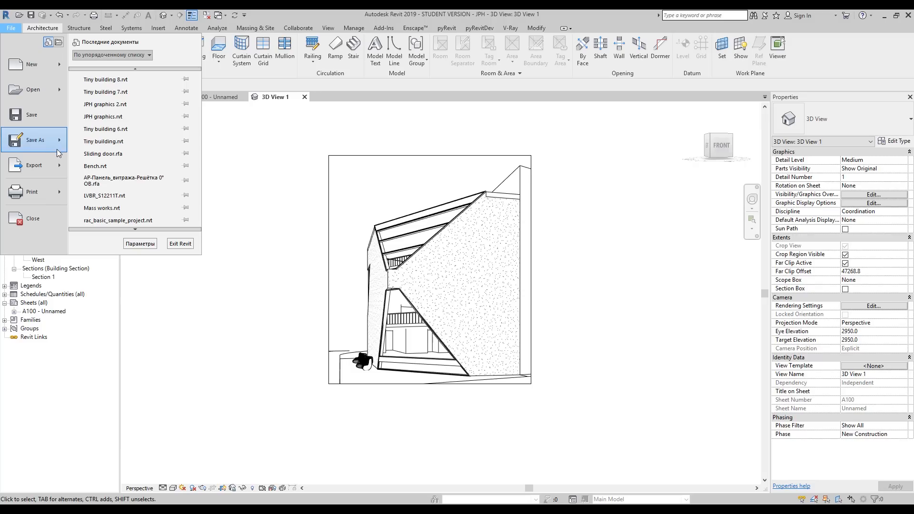
left_click(33, 166)
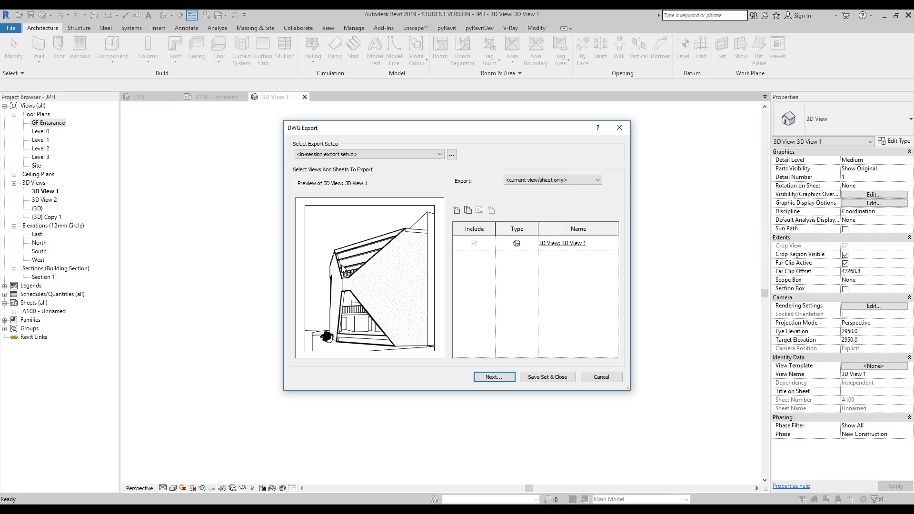
mouse_move(494, 377)
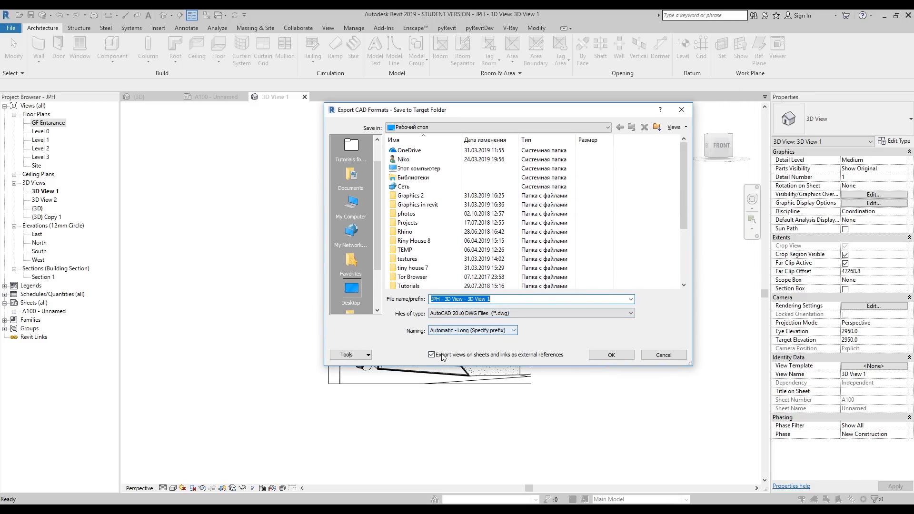
left_click(432, 355)
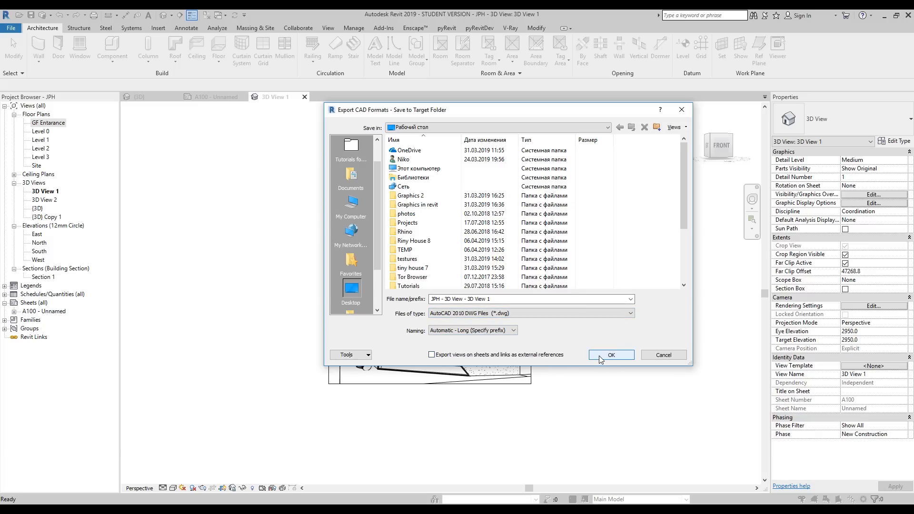
left_click(611, 354)
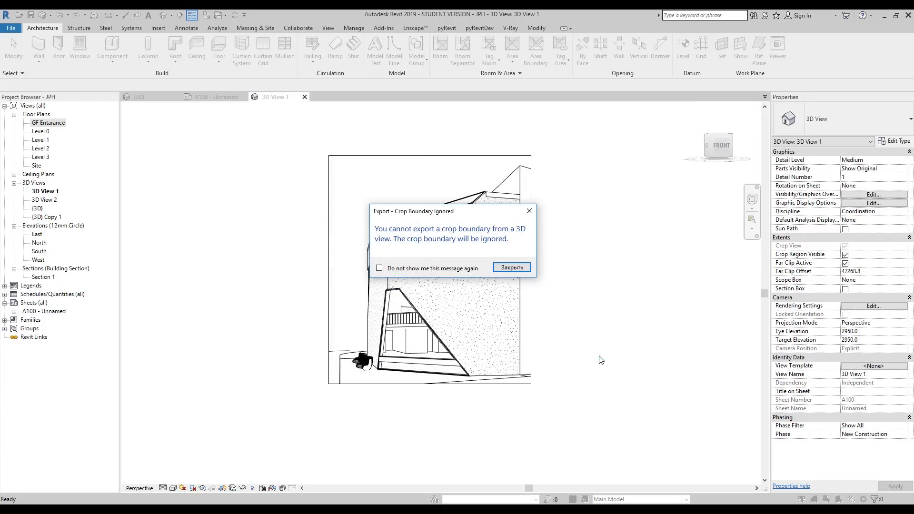
mouse_move(543, 275)
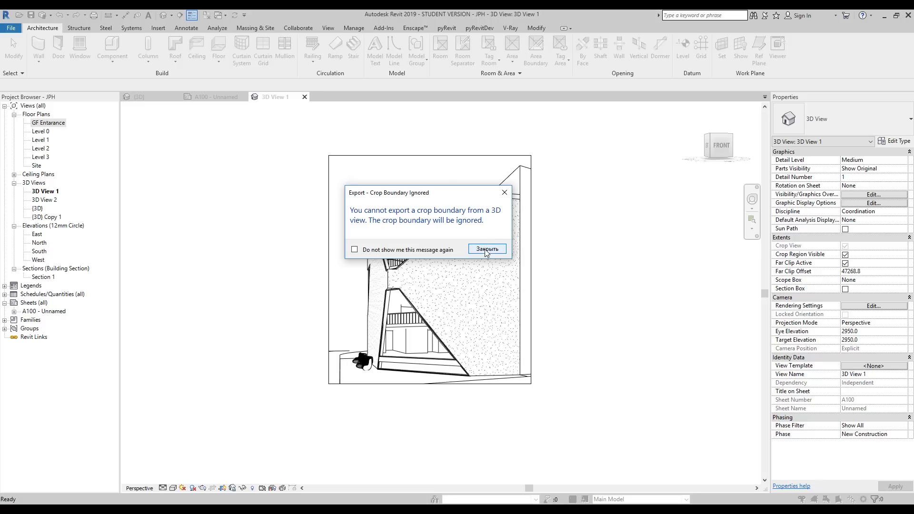
left_click(487, 249)
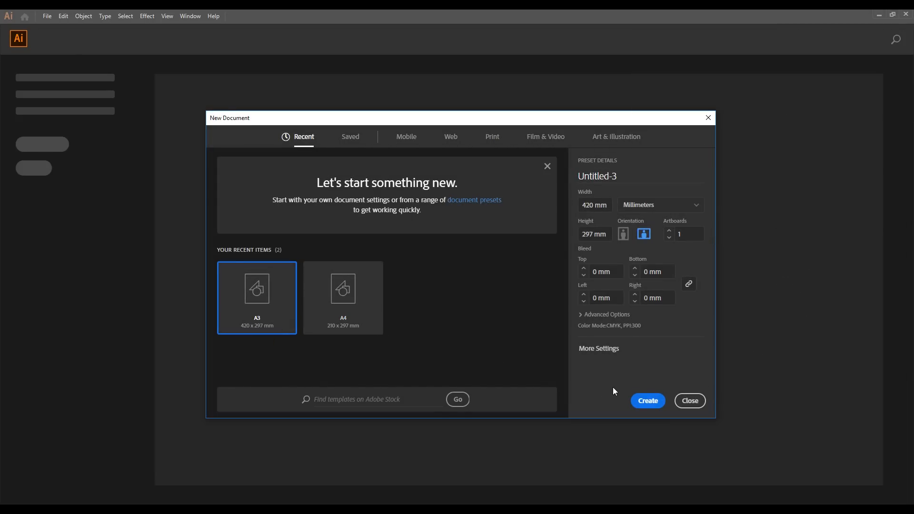
- Create a blank A3 landscape document from the preset
left_click(648, 400)
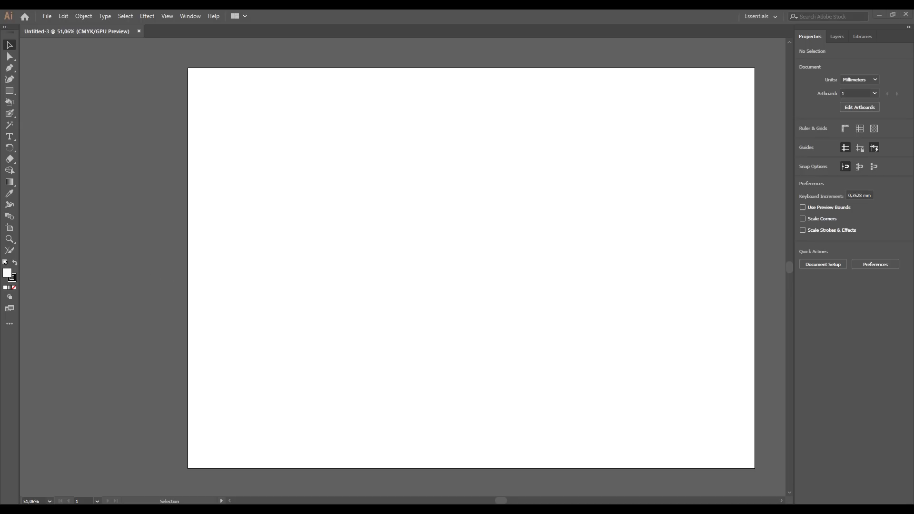
mouse_move(414, 244)
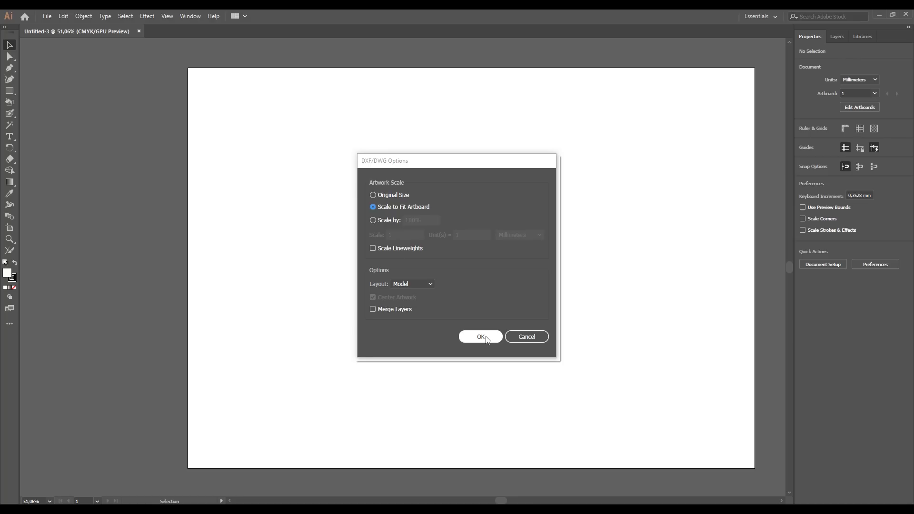
- Open the 3D View 1 DWG scaled to fit the artboard, then delete all its linework
left_click(480, 337)
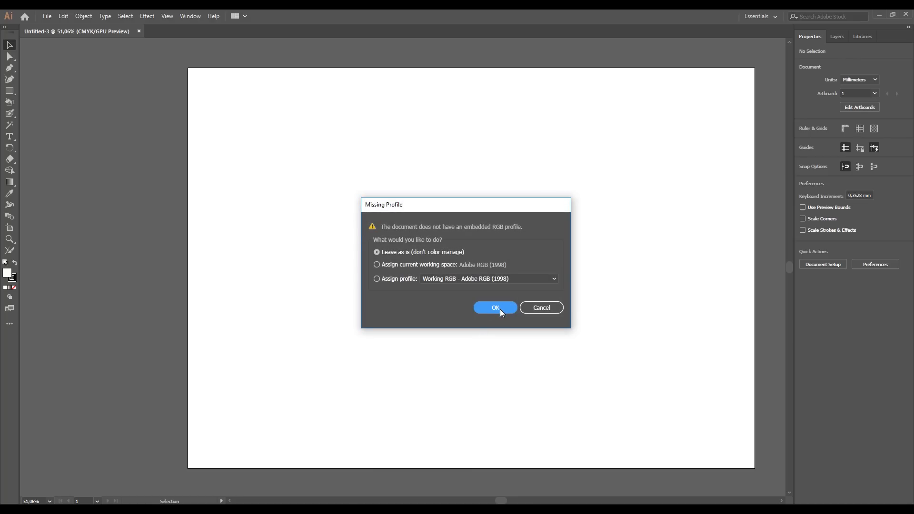
left_click(495, 308)
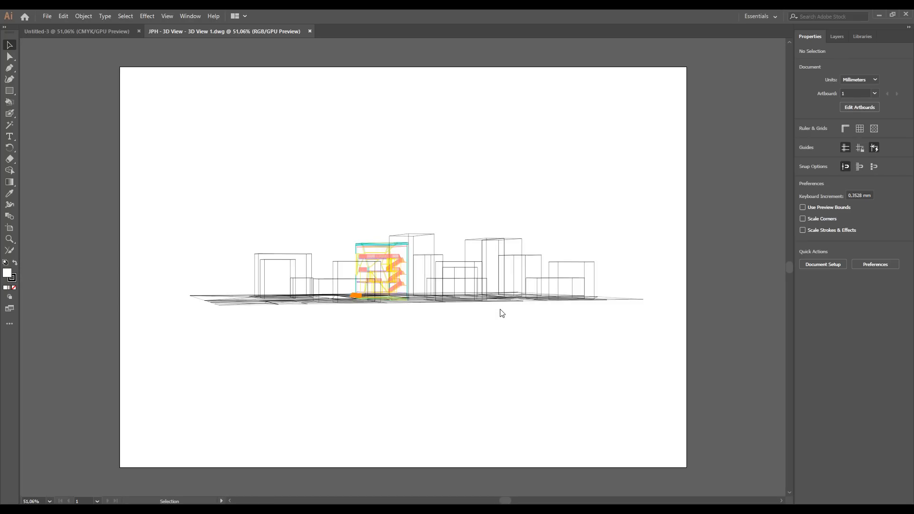
mouse_move(385, 315)
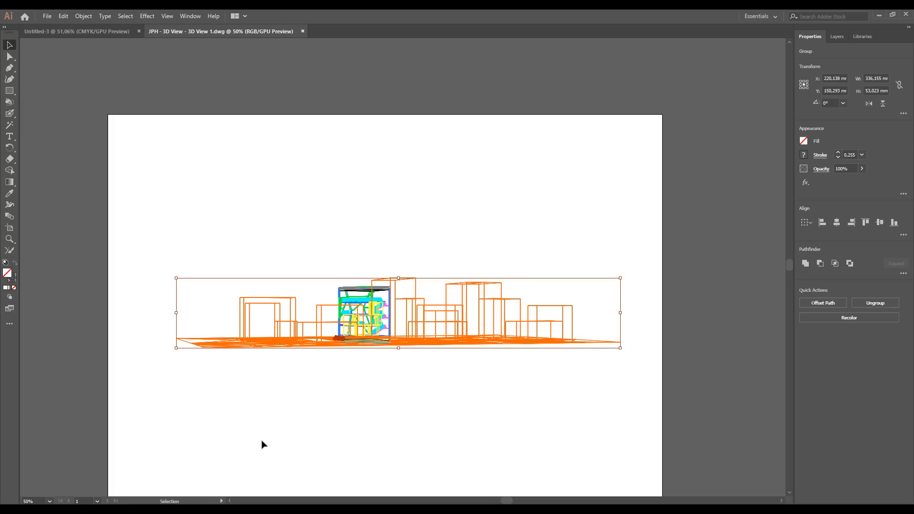
key("Delete")
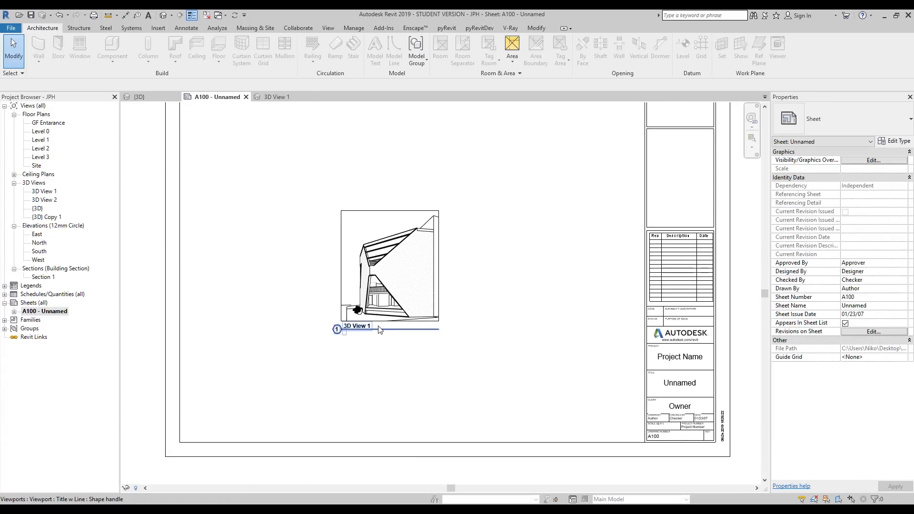
- Set sheet A100's viewport to No Title and export the sheet as DWG '111'
left_click(356, 325)
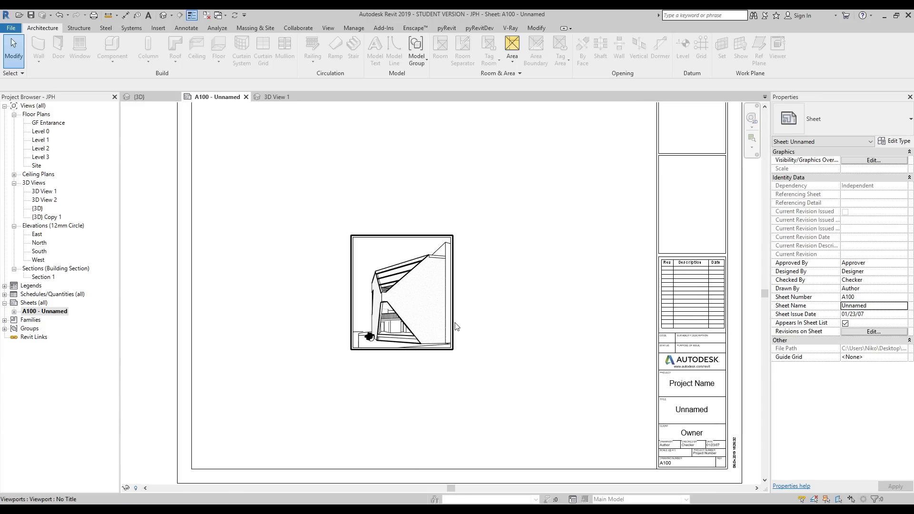
left_click(10, 28)
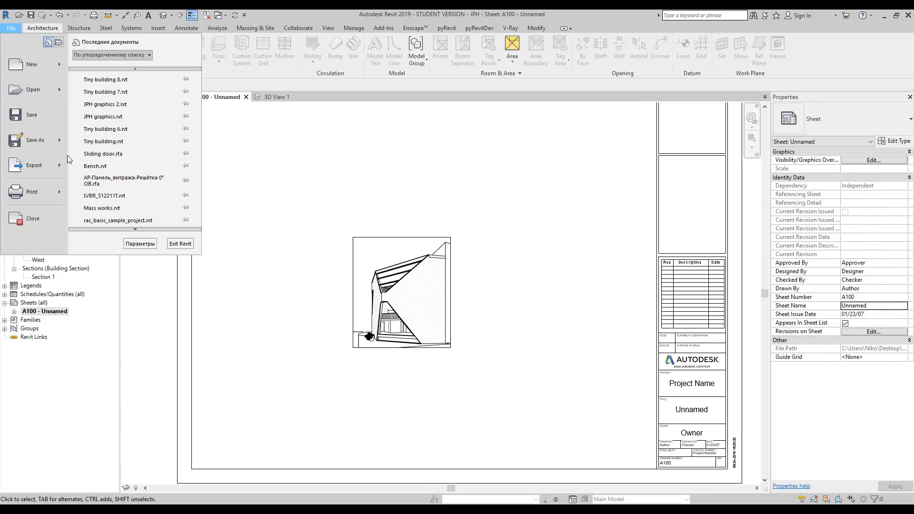
left_click(33, 165)
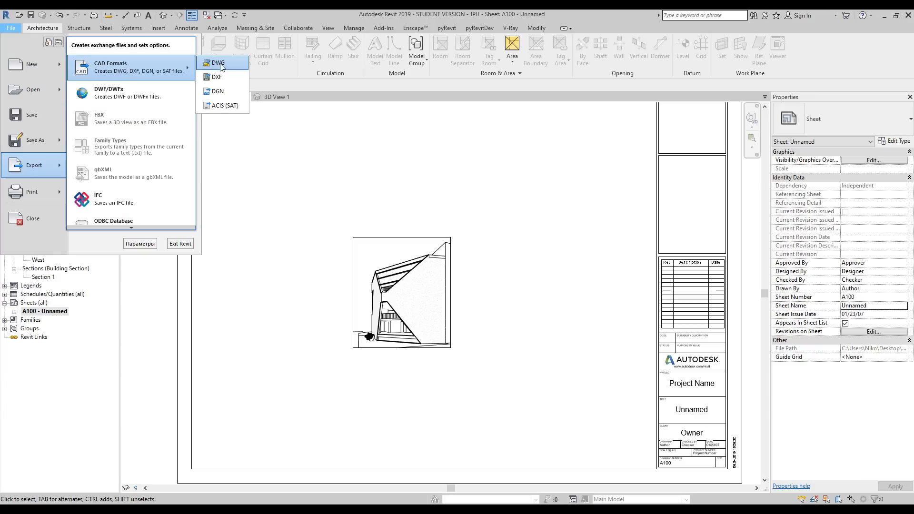
left_click(218, 62)
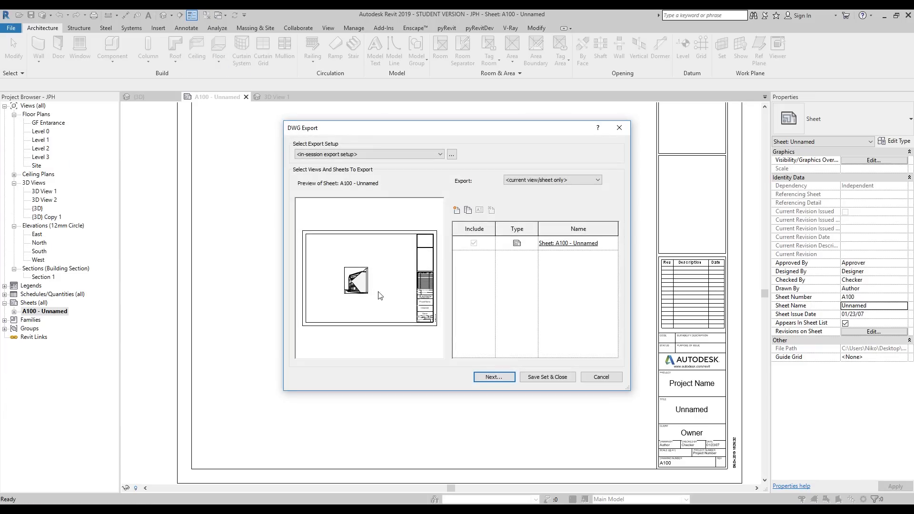
left_click(494, 377)
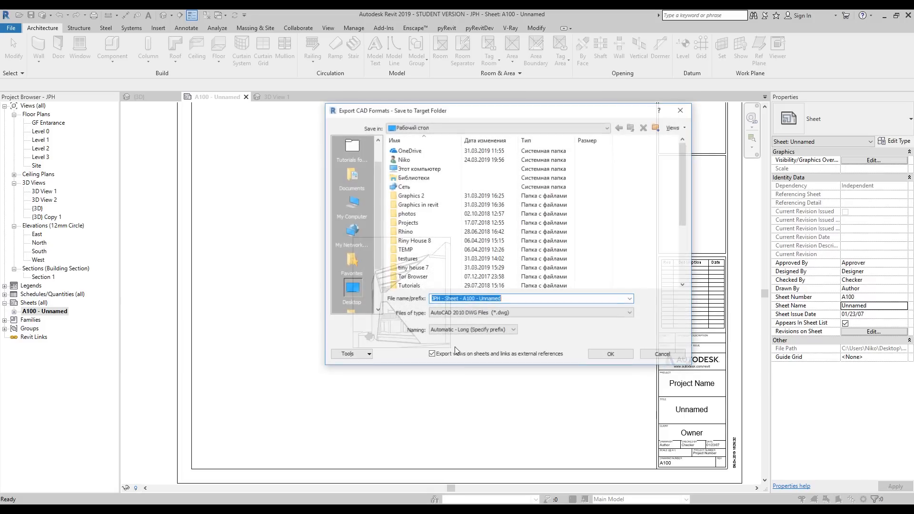
type("111")
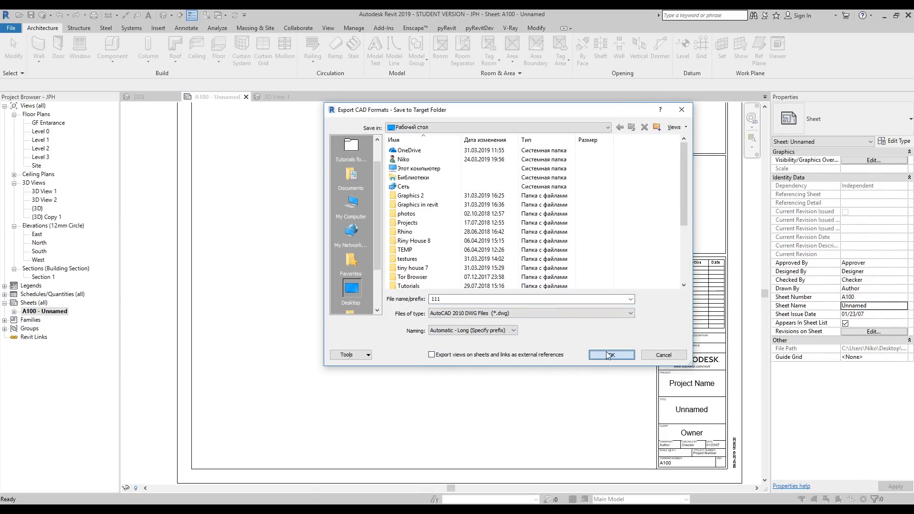
left_click(611, 356)
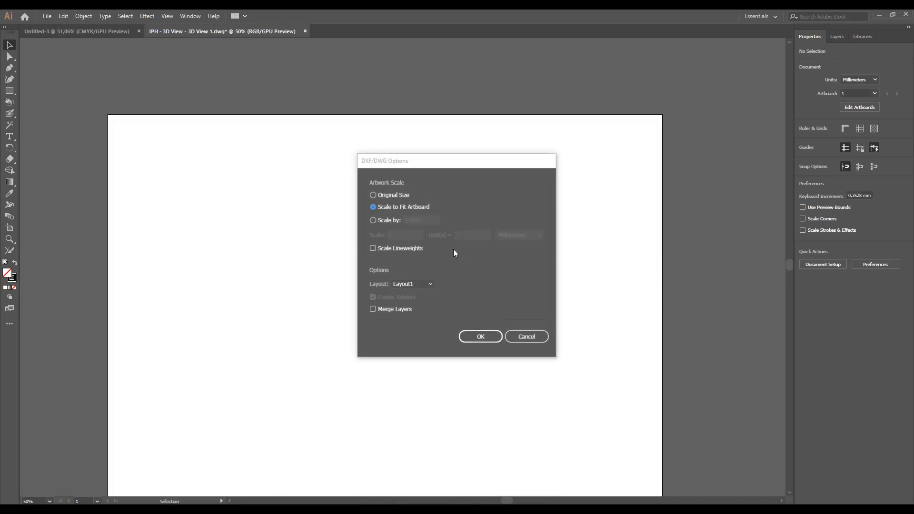
- Open sheet DWG '111' scaled to fit the artboard and select the building drawing group
left_click(480, 337)
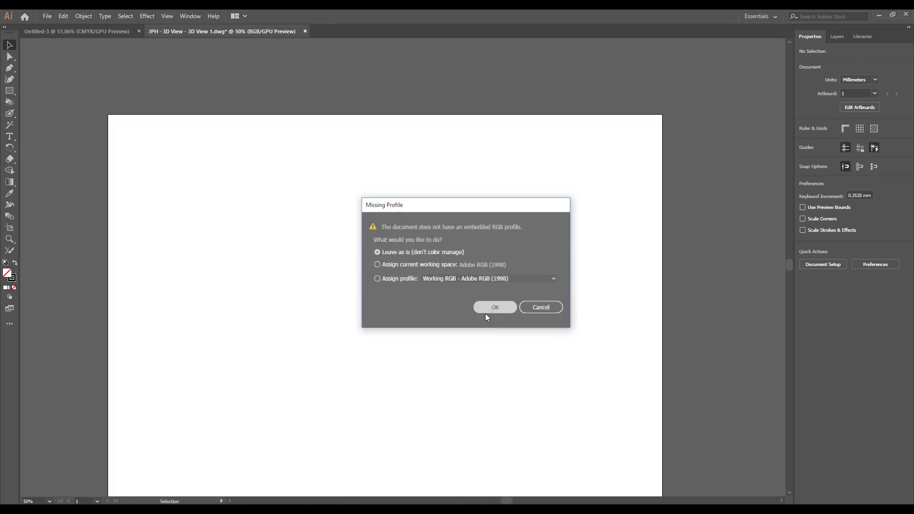
left_click(494, 307)
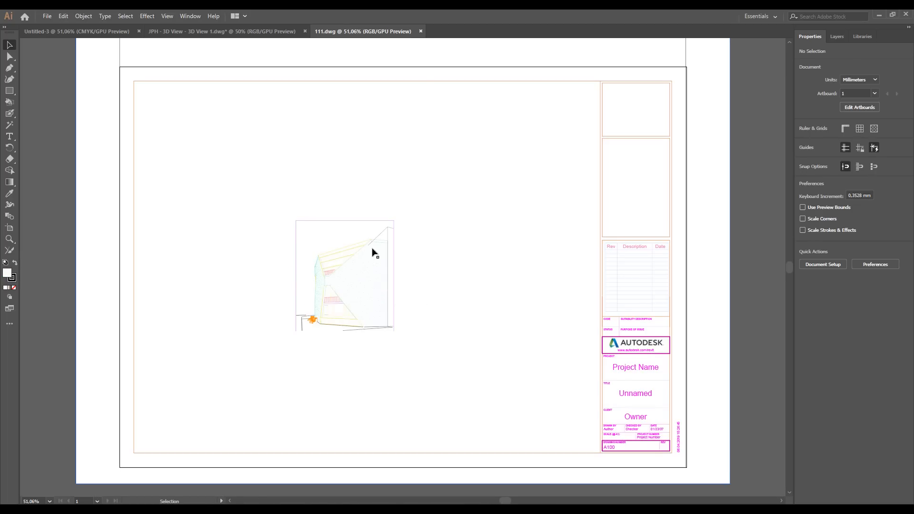
mouse_move(400, 294)
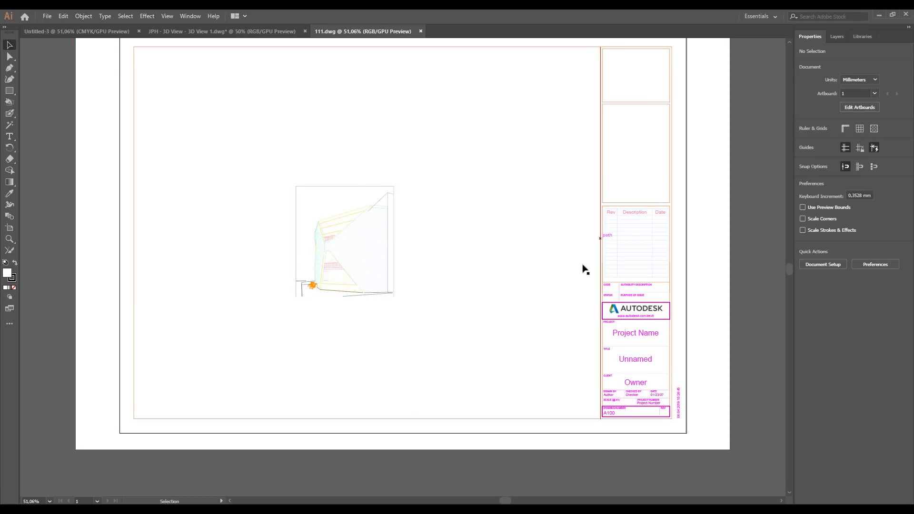
scroll("down", 3)
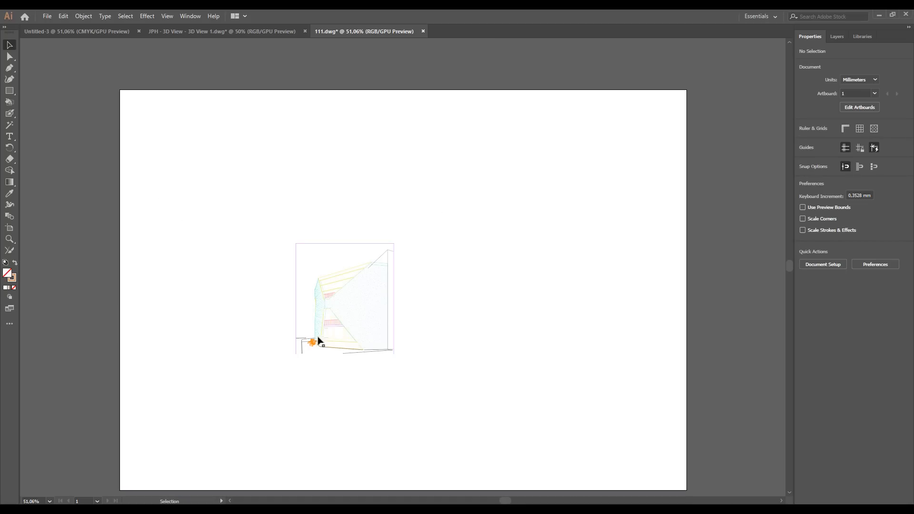
left_click(326, 335)
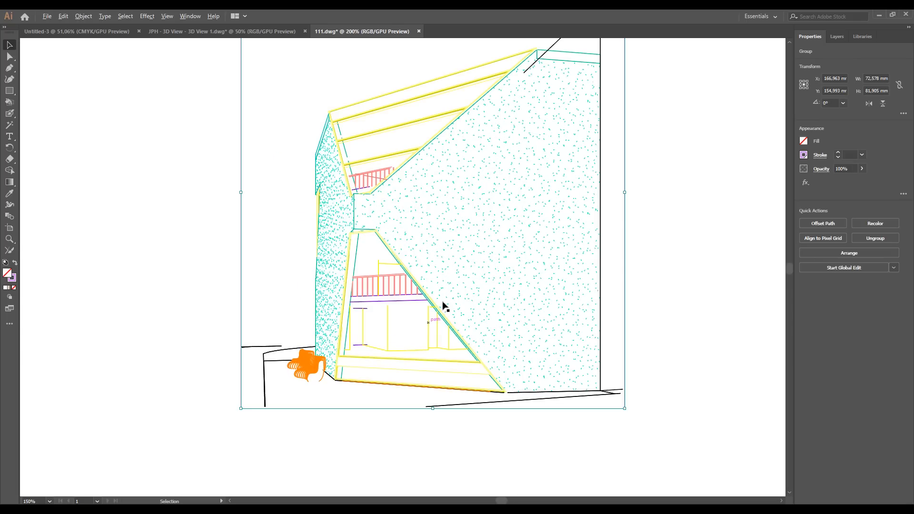
- Hide the A-WALL-PATT layer and select all the building's linework with the Magic Wand
left_click(838, 37)
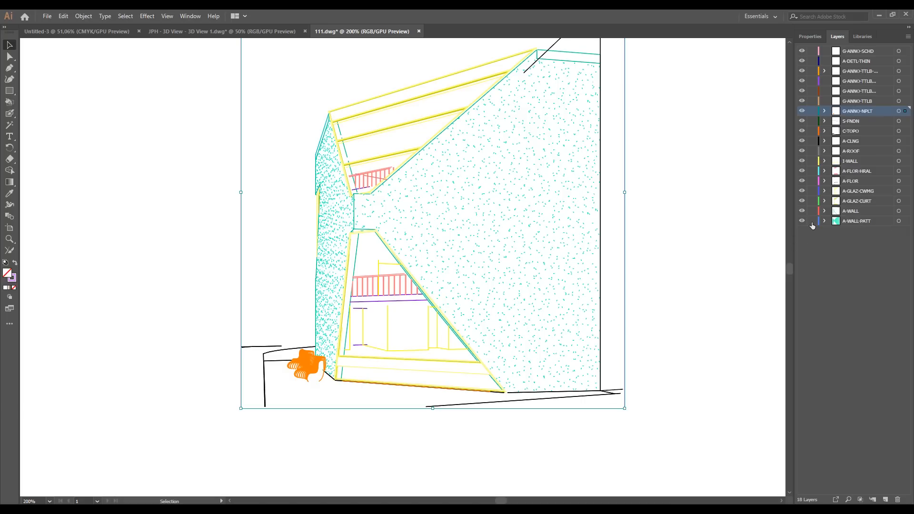
mouse_move(473, 190)
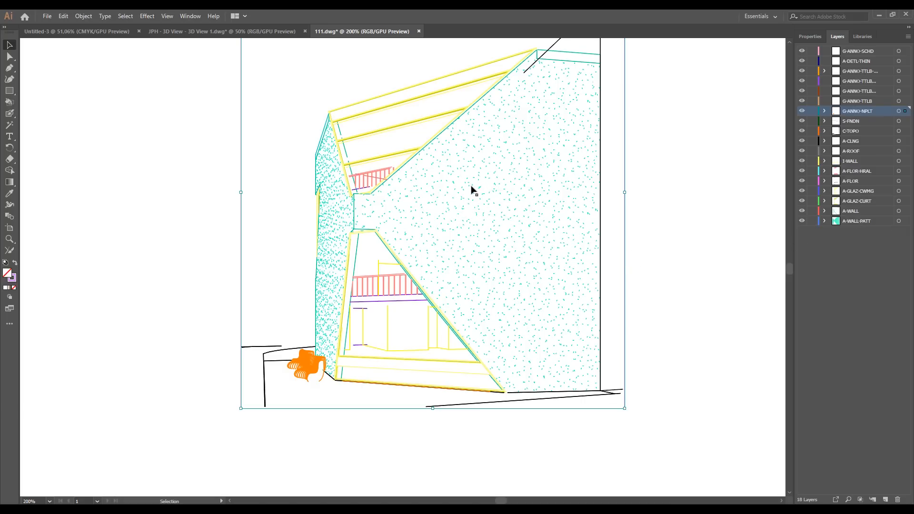
mouse_move(802, 221)
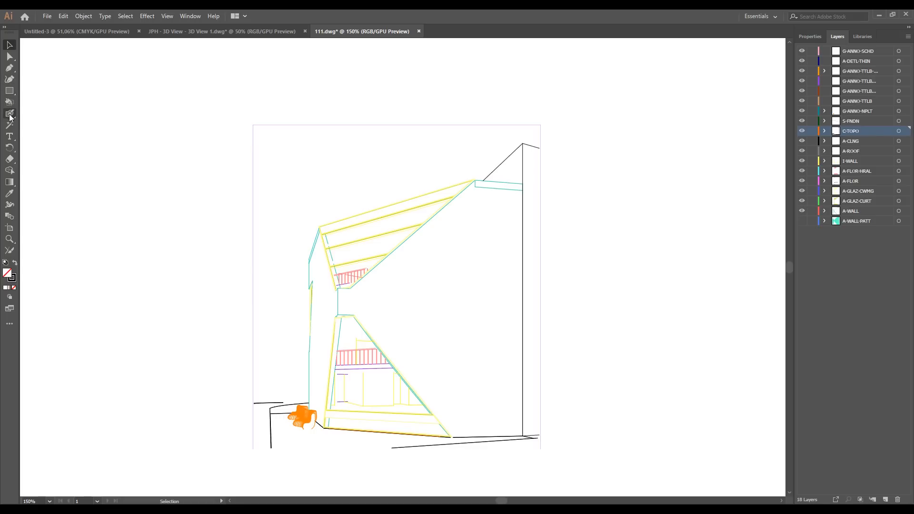
left_click(9, 113)
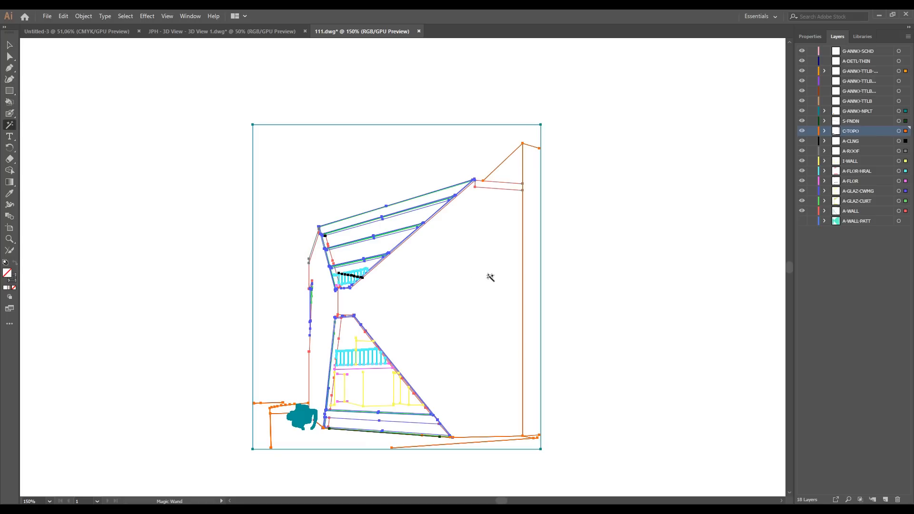
mouse_move(10, 171)
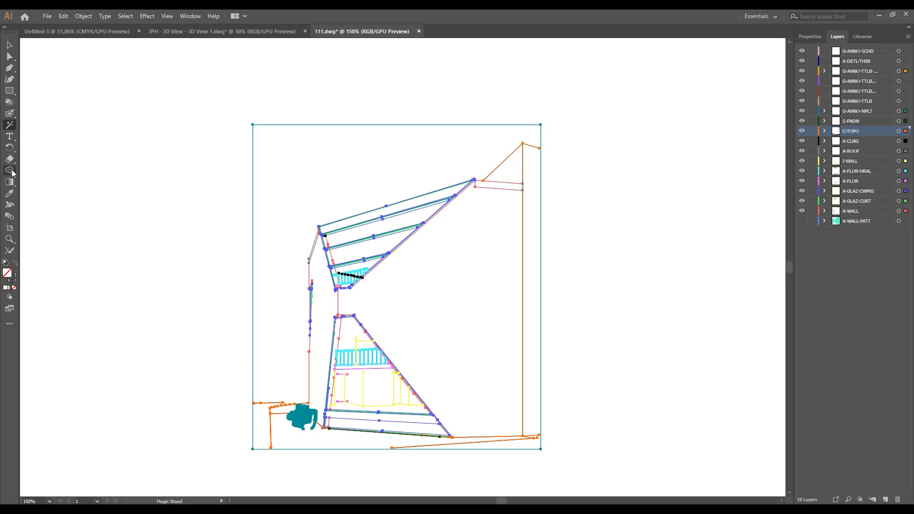
left_click(9, 169)
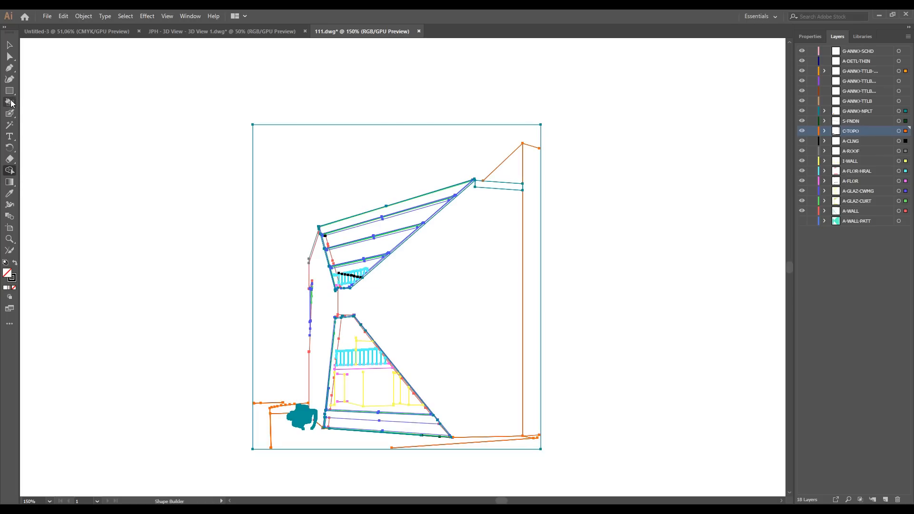
- Choose the Live Paint Bucket tool for the selected building linework
left_click(9, 274)
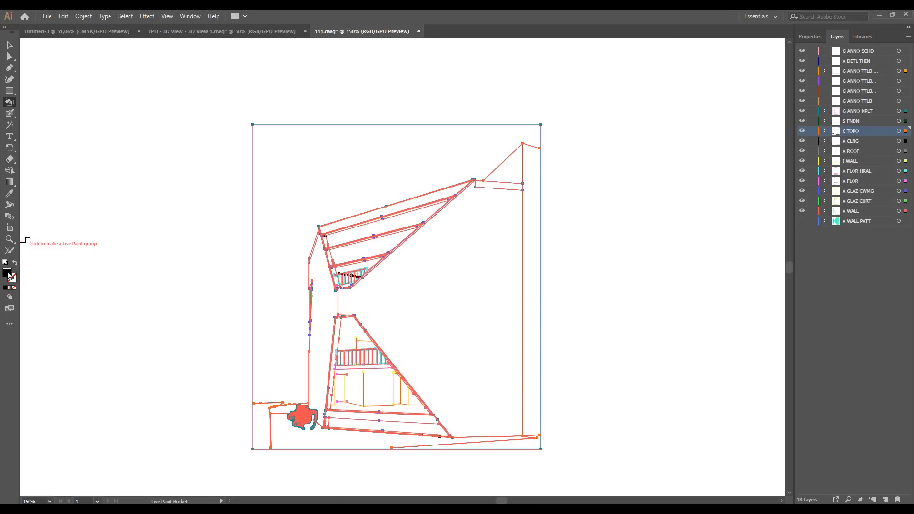
mouse_move(382, 278)
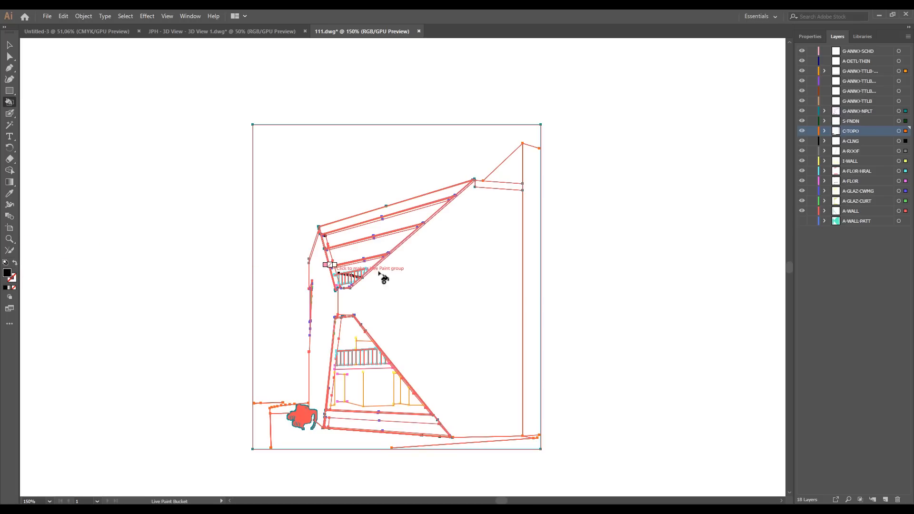
mouse_move(483, 286)
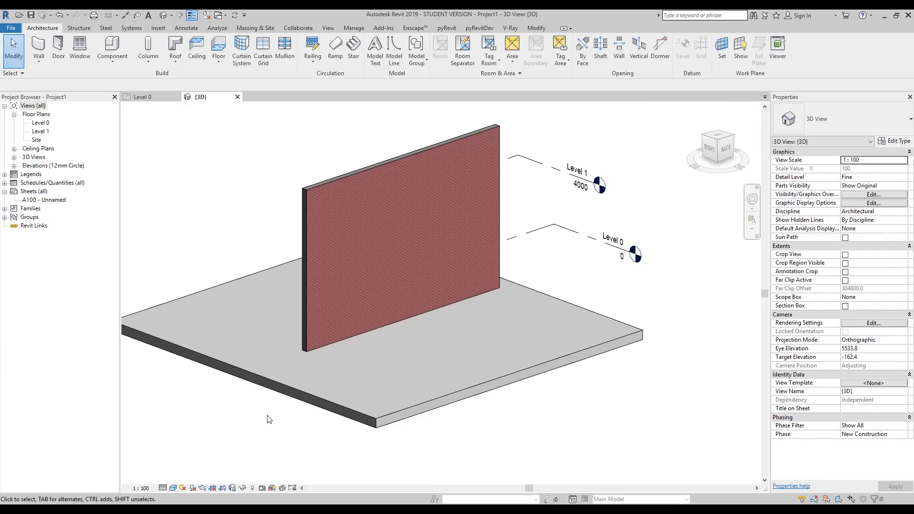
mouse_move(362, 351)
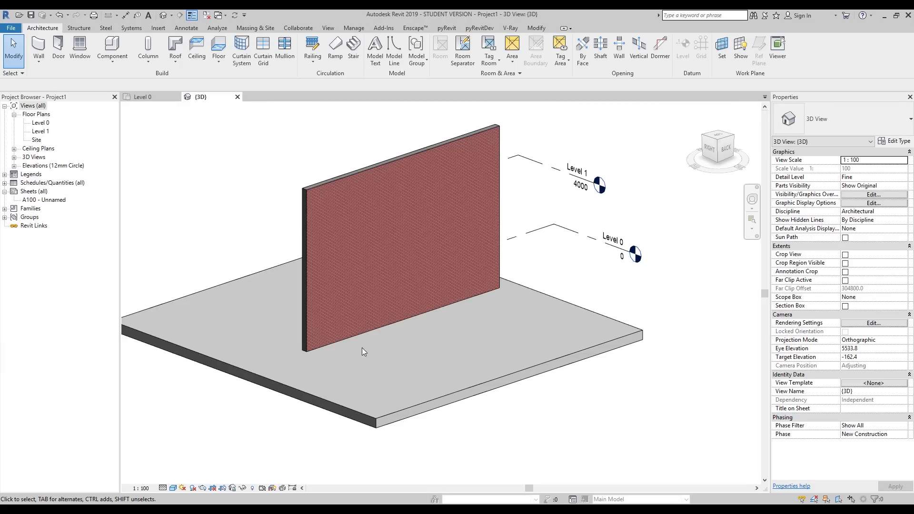
- Select the brick wall and choose Override Graphics in View by Element
left_click(454, 299)
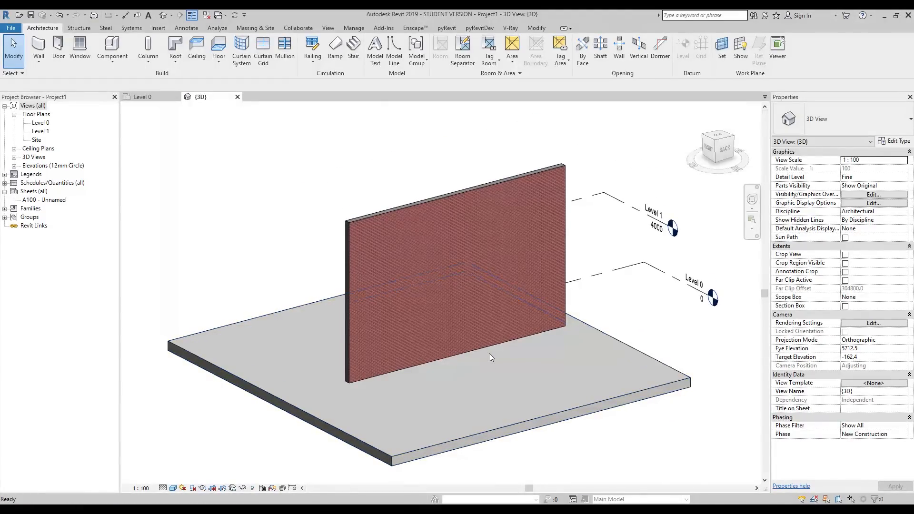
mouse_move(490, 356)
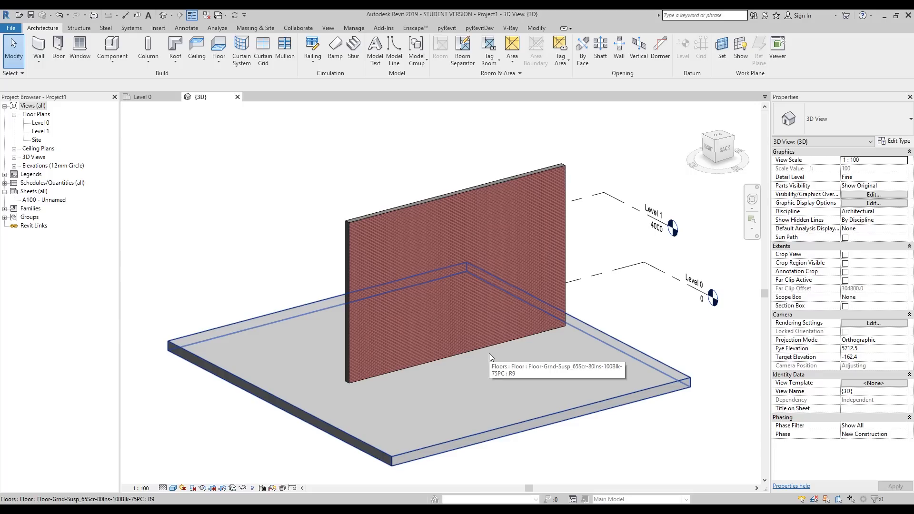
right_click(428, 319)
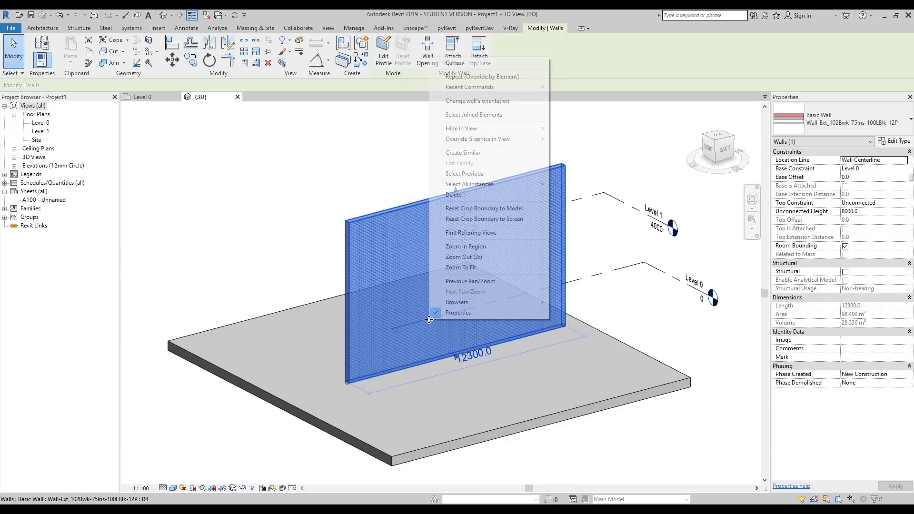
mouse_move(476, 174)
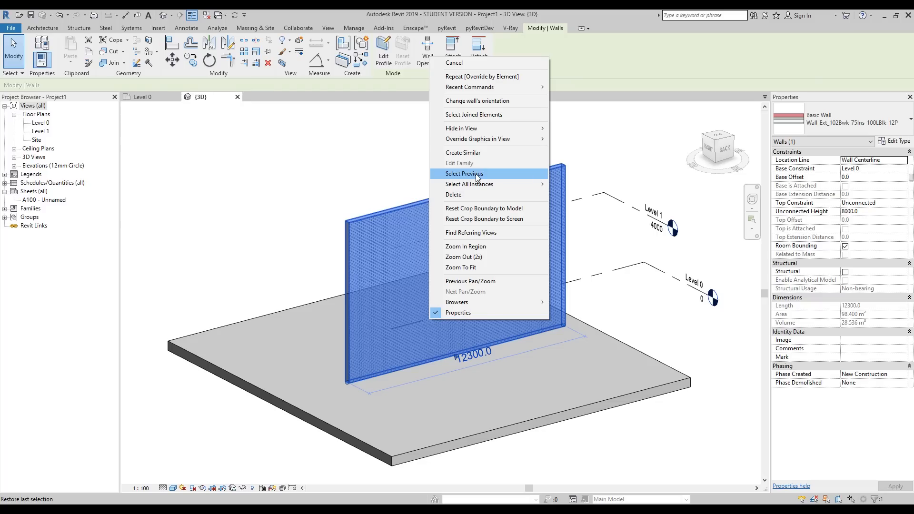
mouse_move(478, 139)
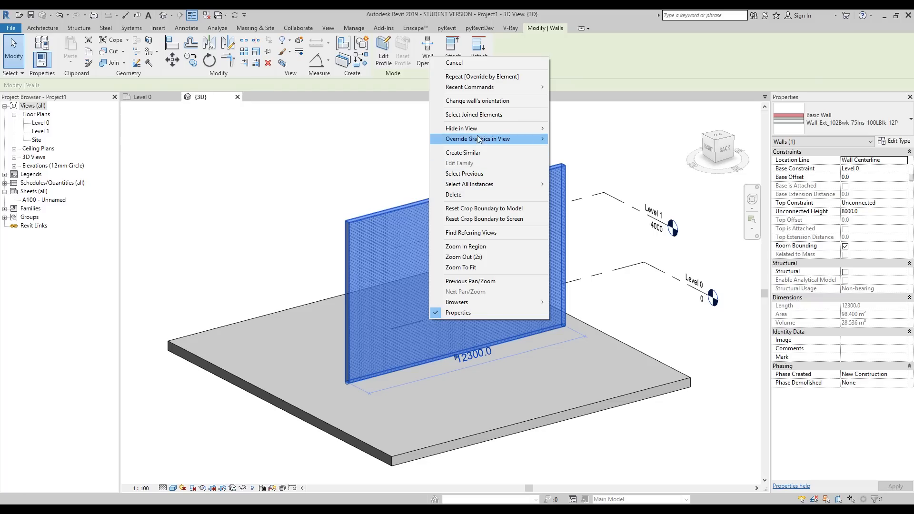
left_click(319, 280)
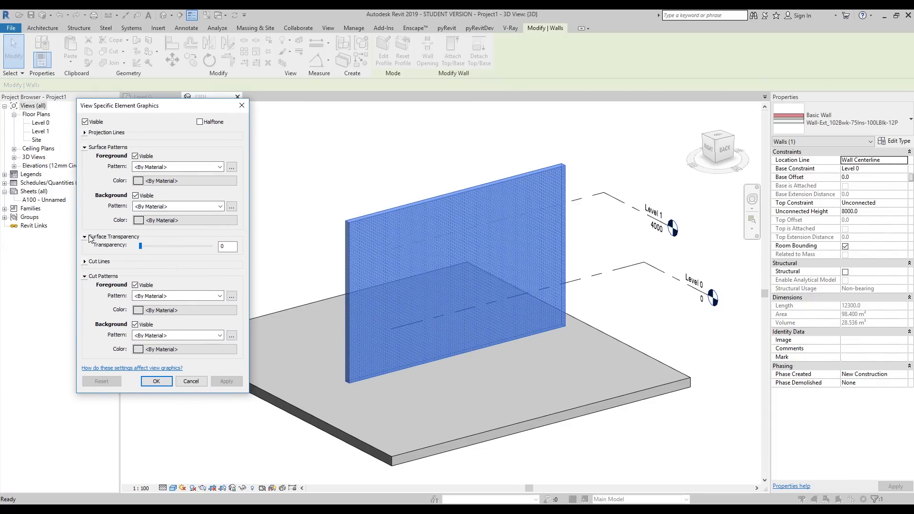
- Set a cyan diagonal crosshatch foreground over a red solid fill background
left_click(85, 237)
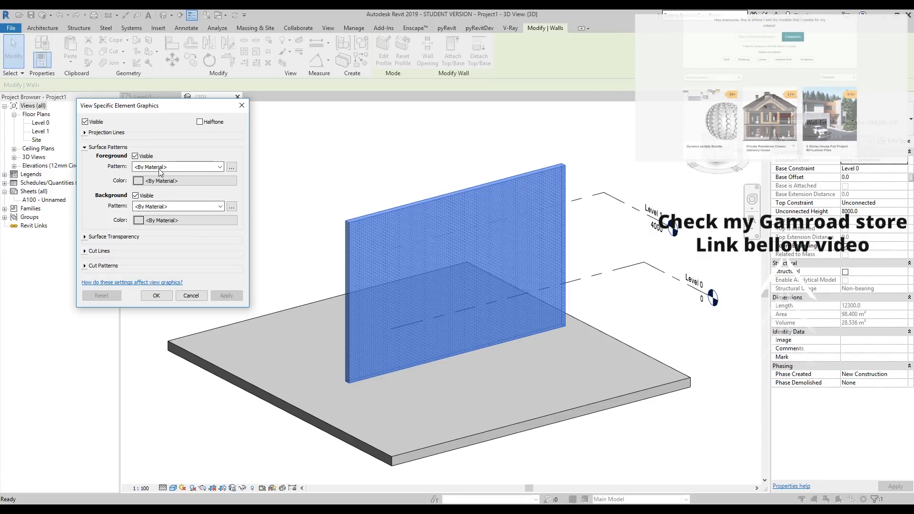
left_click(220, 167)
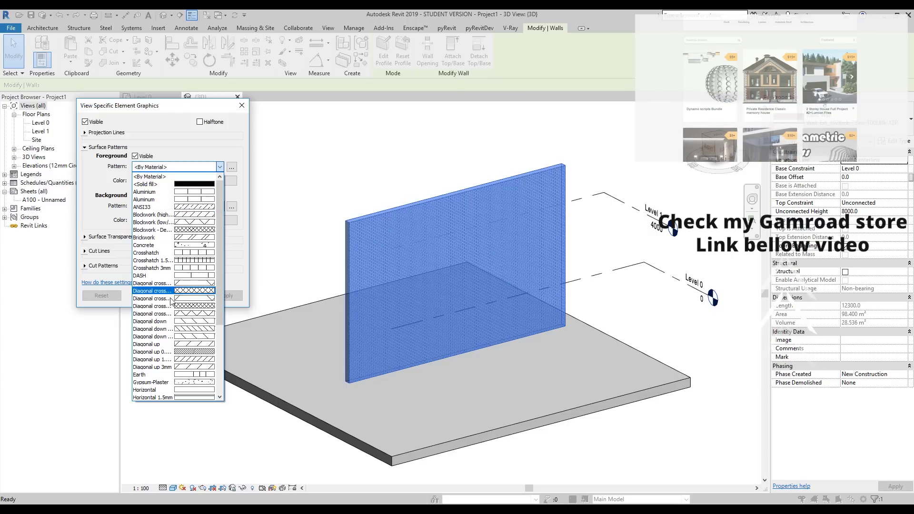
left_click(153, 291)
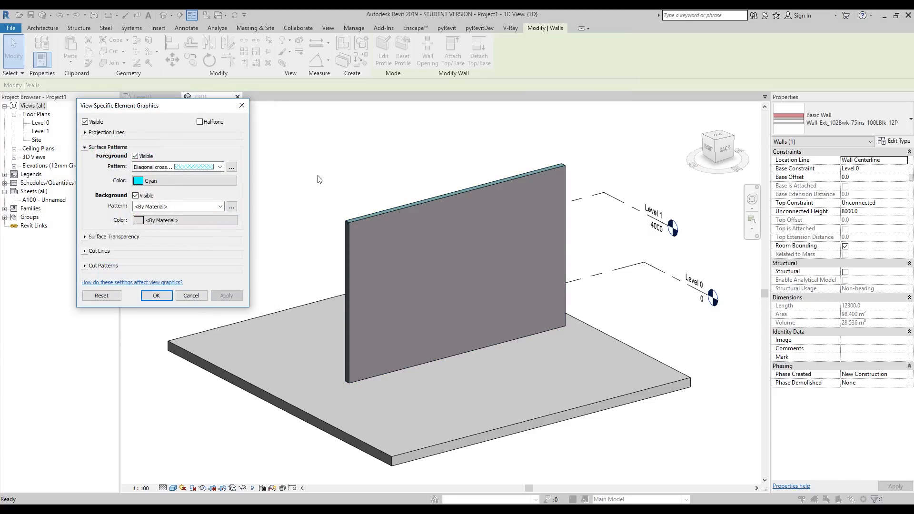
mouse_move(361, 221)
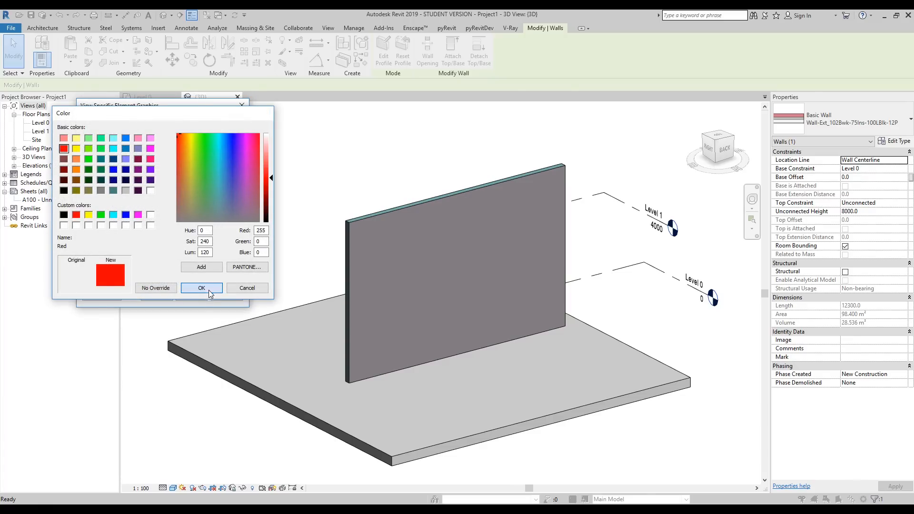
left_click(201, 288)
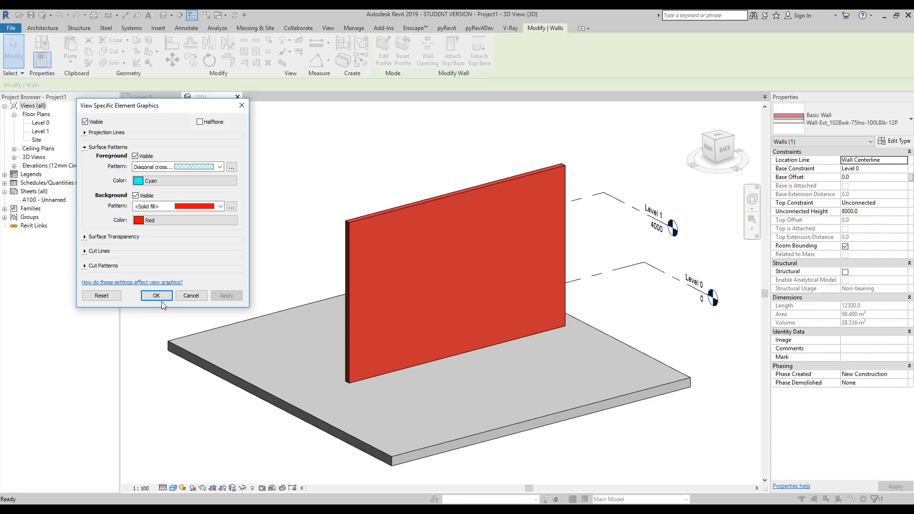
left_click(156, 296)
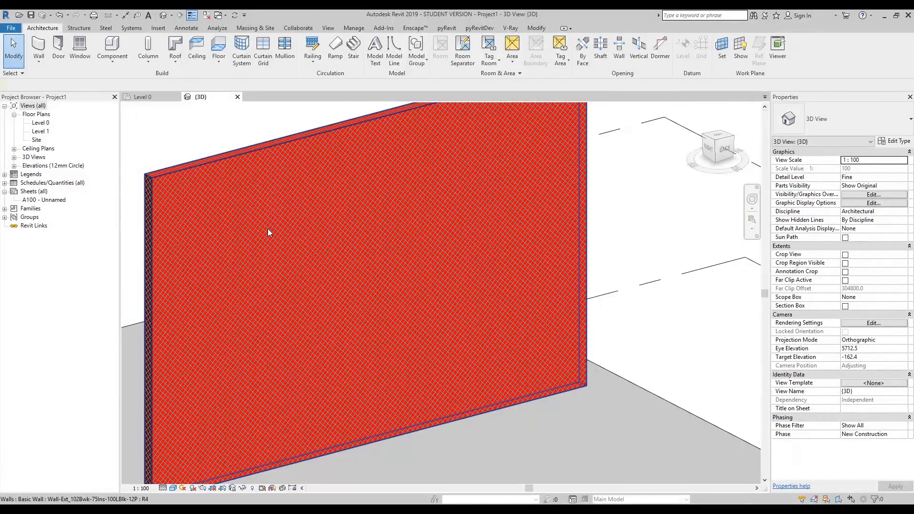
- Reopen the wall's element graphics overrides and set the foreground pattern colour to white
right_click(268, 233)
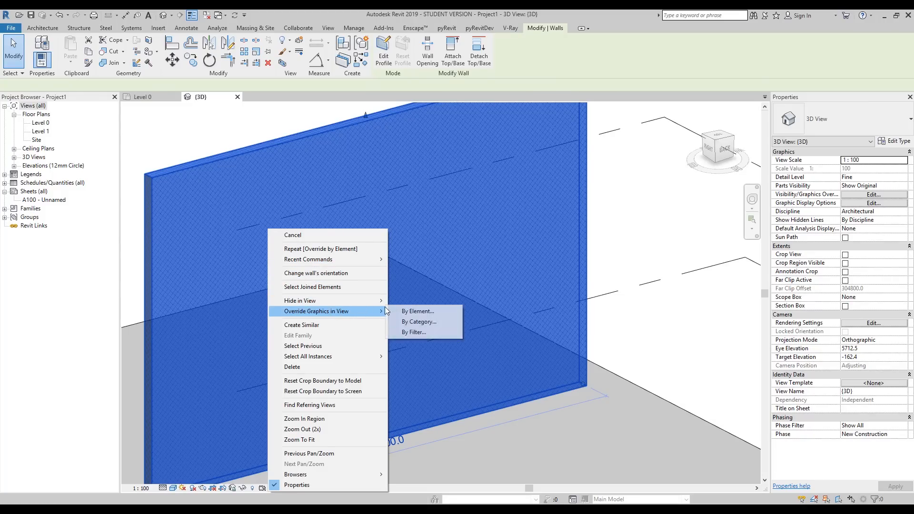
left_click(418, 311)
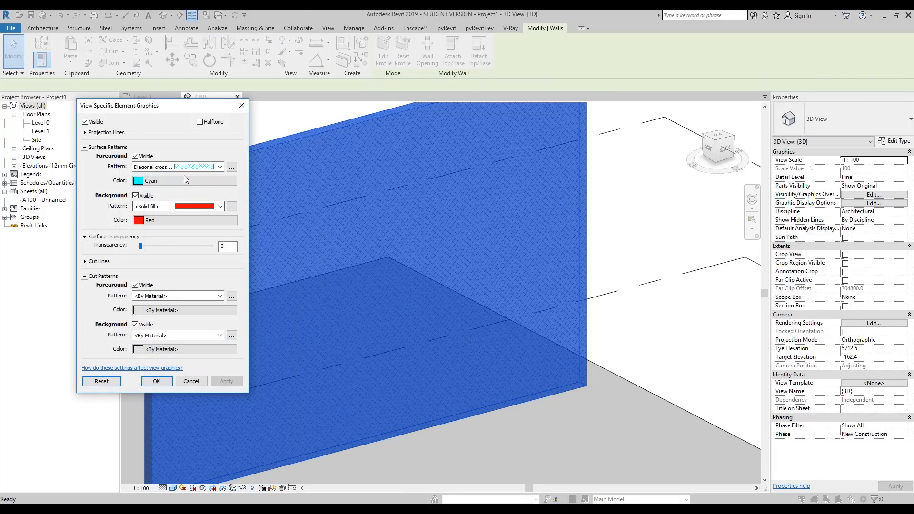
left_click(139, 180)
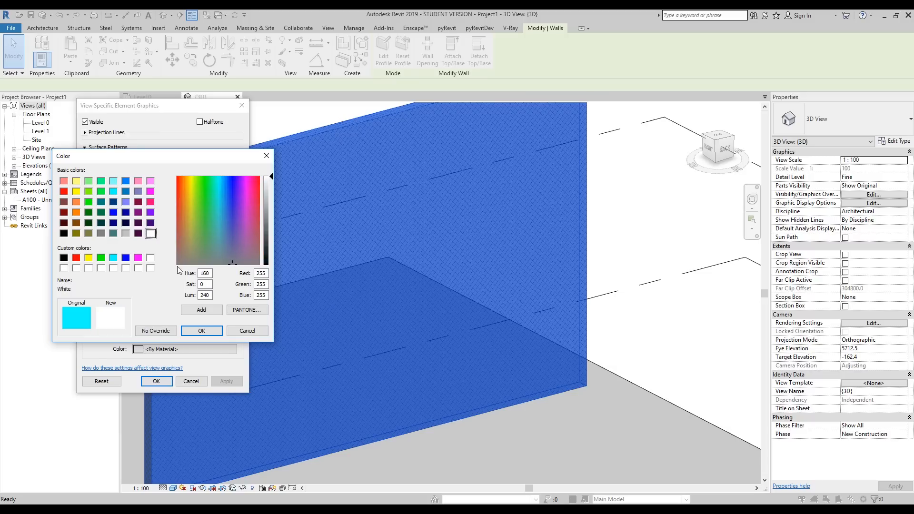
left_click(63, 191)
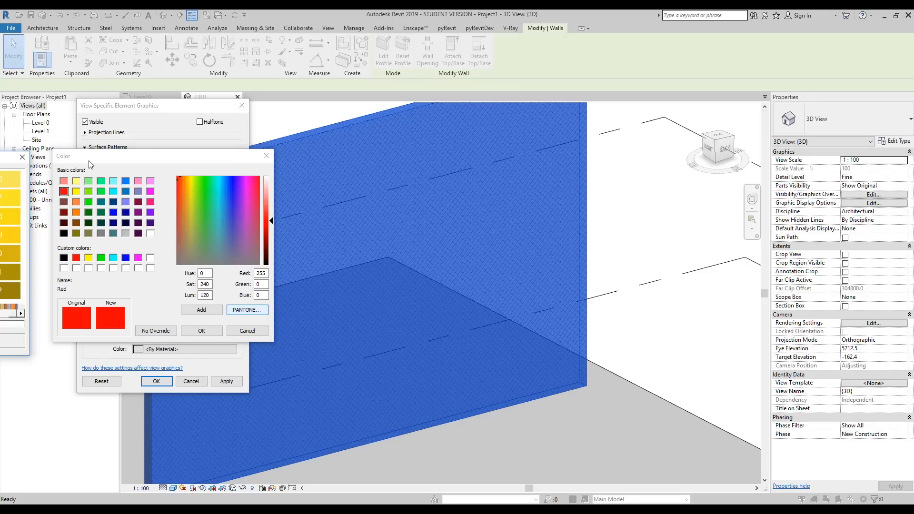
- Set the background colour to PANTONE 282 C and apply the overrides
left_click(247, 310)
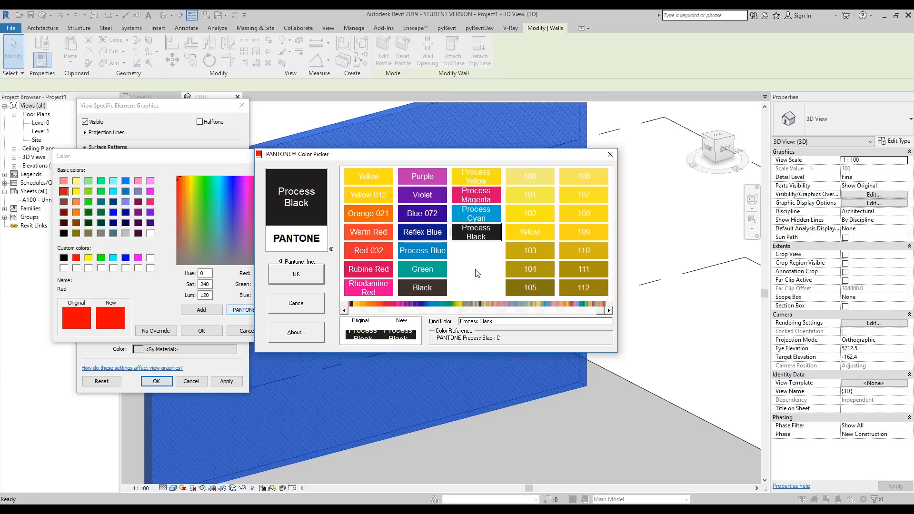
mouse_move(473, 277)
type("2738")
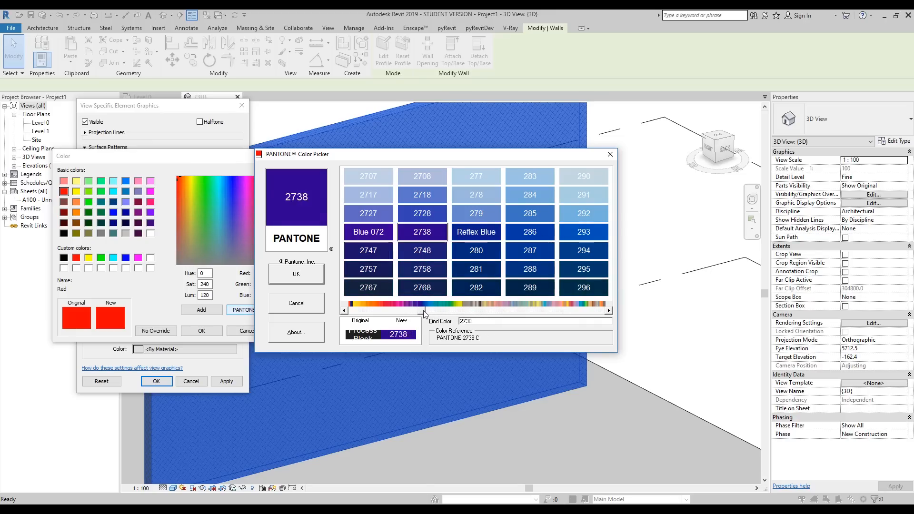
left_click(475, 288)
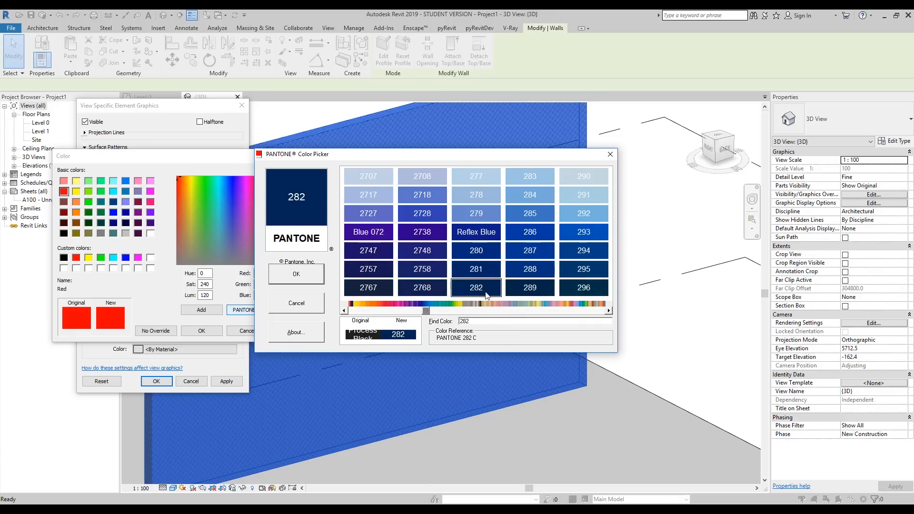
left_click(296, 274)
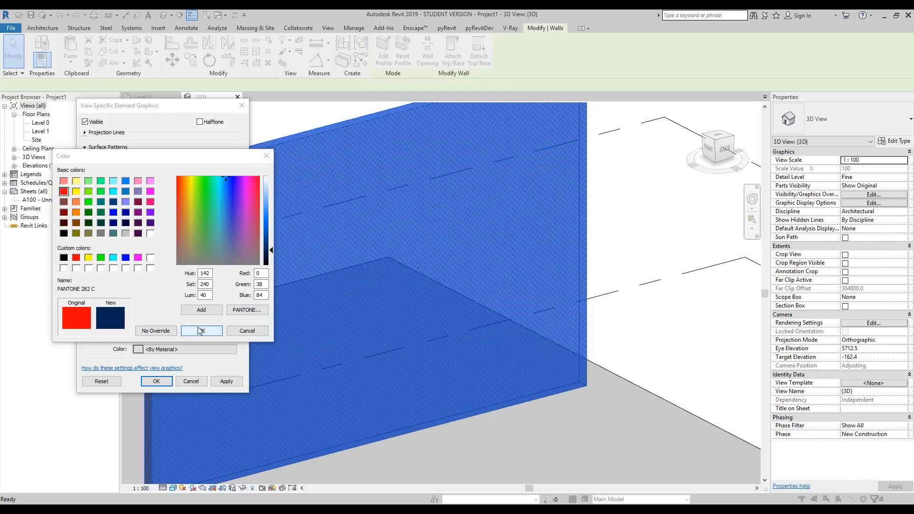
left_click(201, 330)
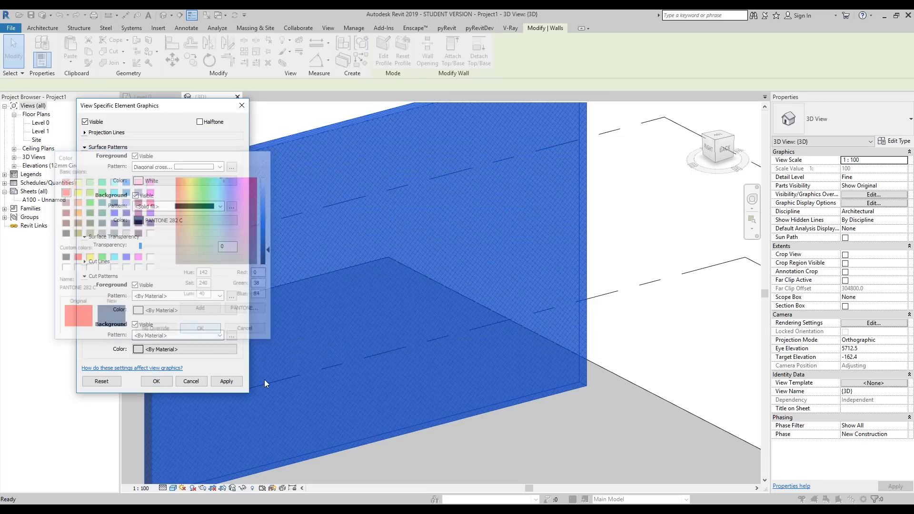
left_click(155, 381)
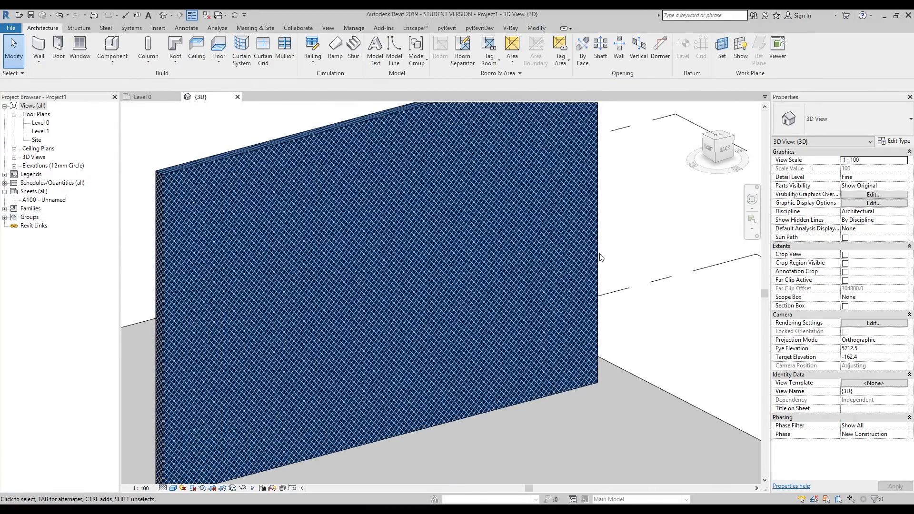
mouse_move(378, 290)
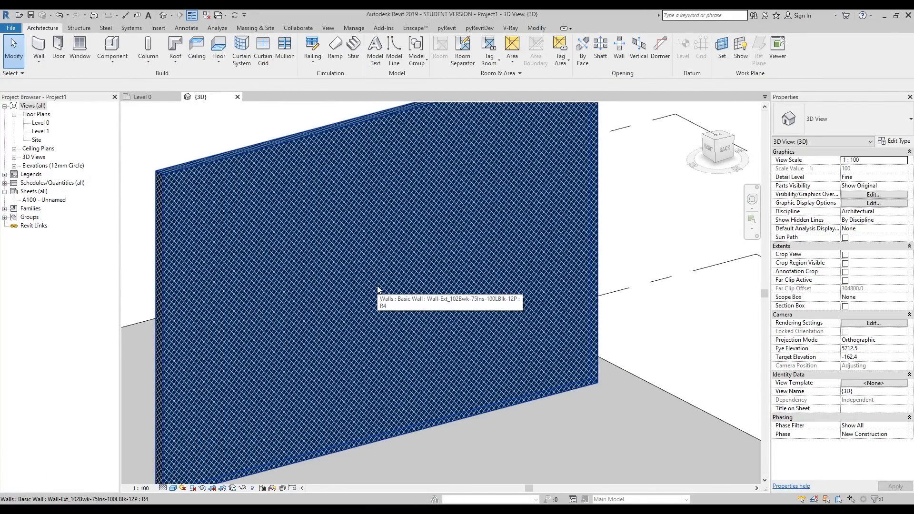
right_click(377, 290)
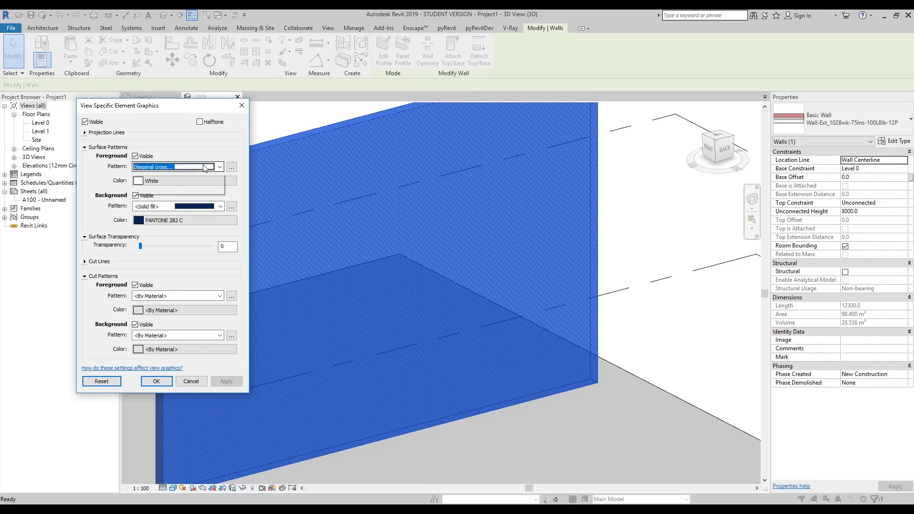
left_click(220, 166)
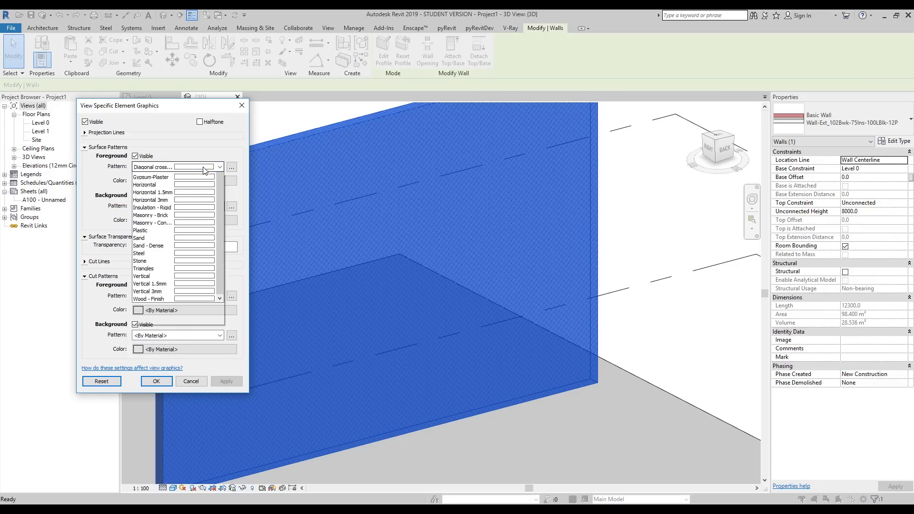
left_click(153, 167)
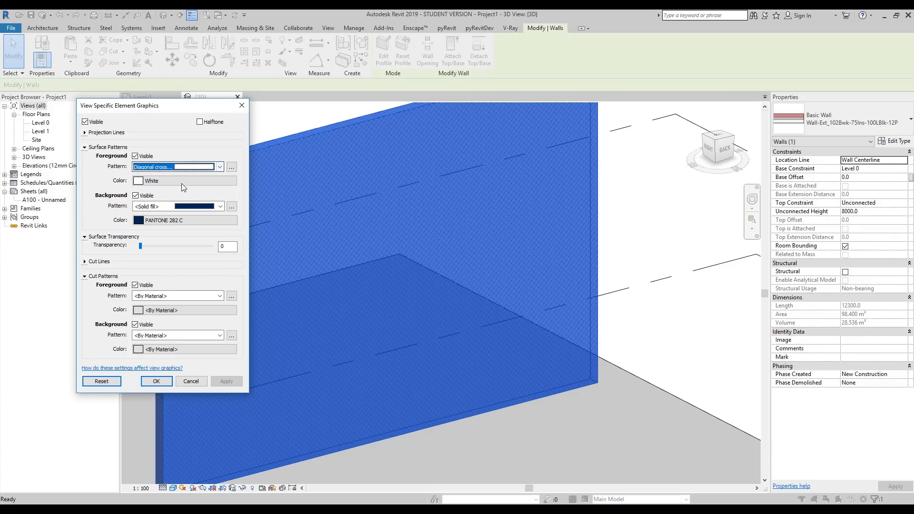
left_click(139, 181)
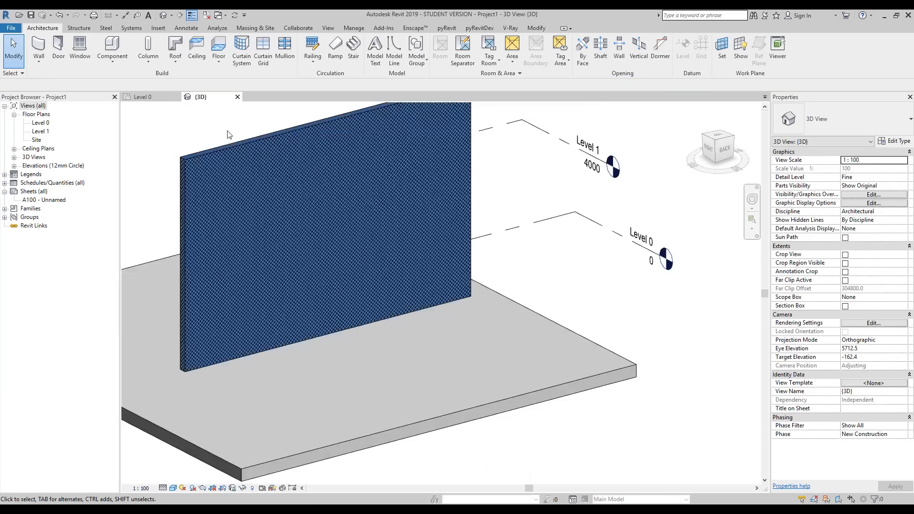
- Open the Level 0 floor plan and start the Annotate Detail Line tool
double_click(41, 123)
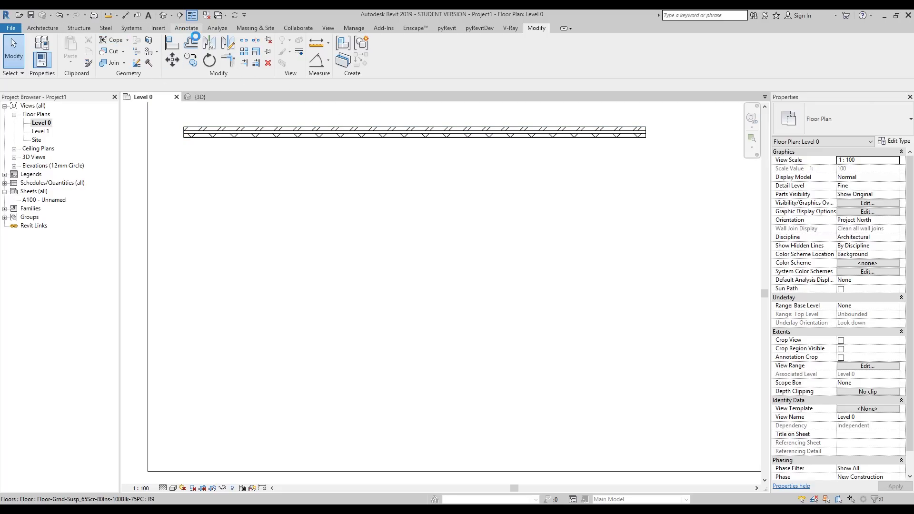
left_click(186, 28)
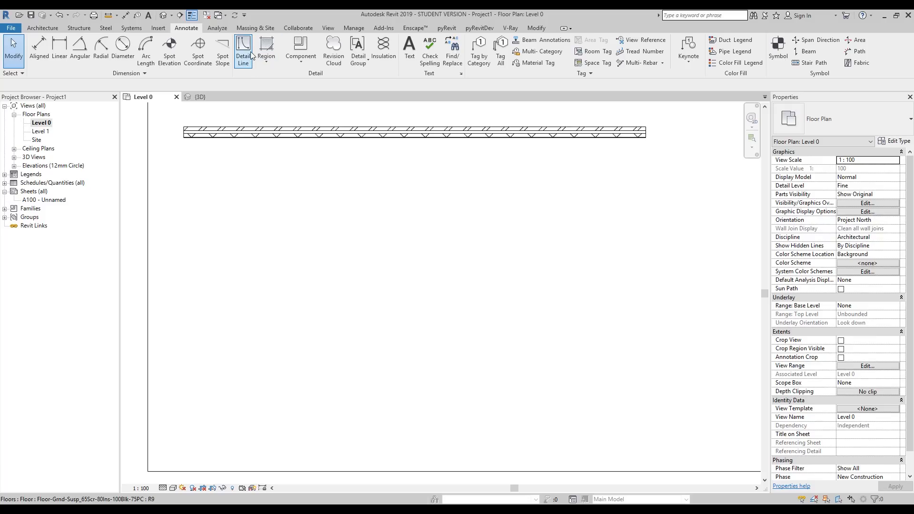
left_click(243, 49)
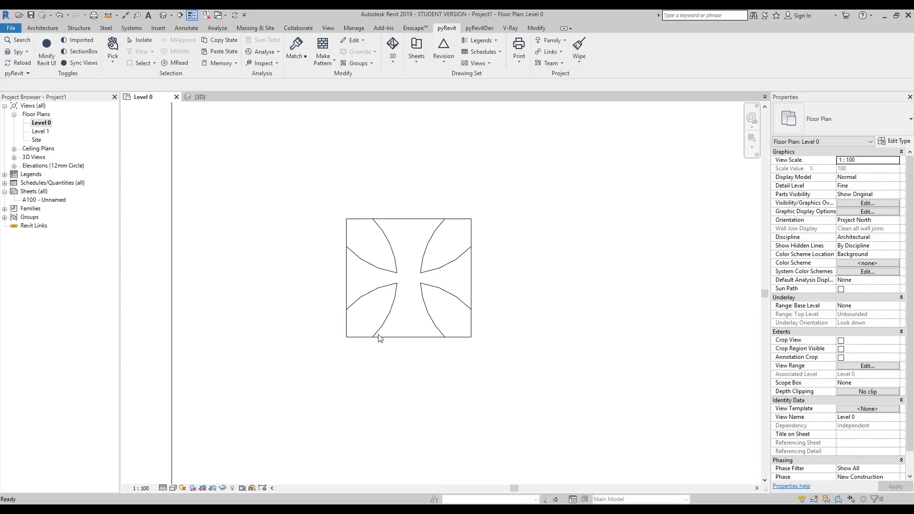
mouse_move(168, 208)
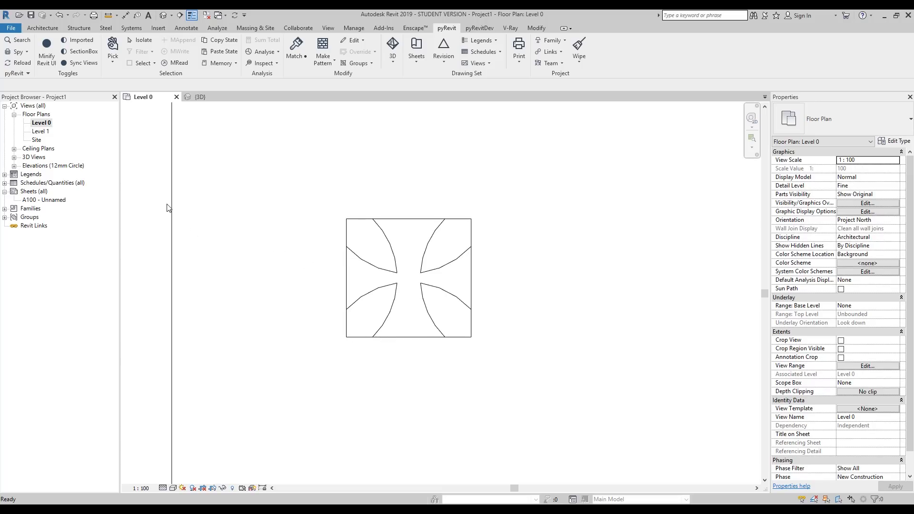
mouse_move(140, 197)
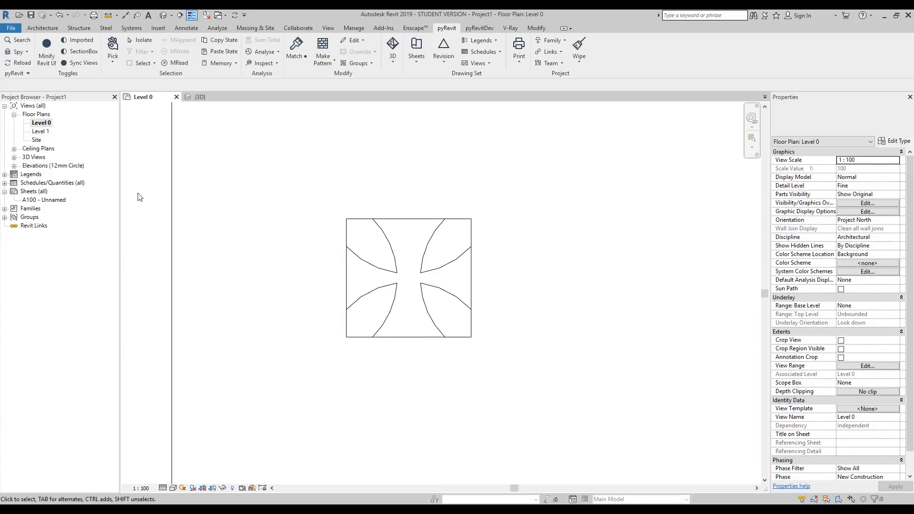
left_click(408, 279)
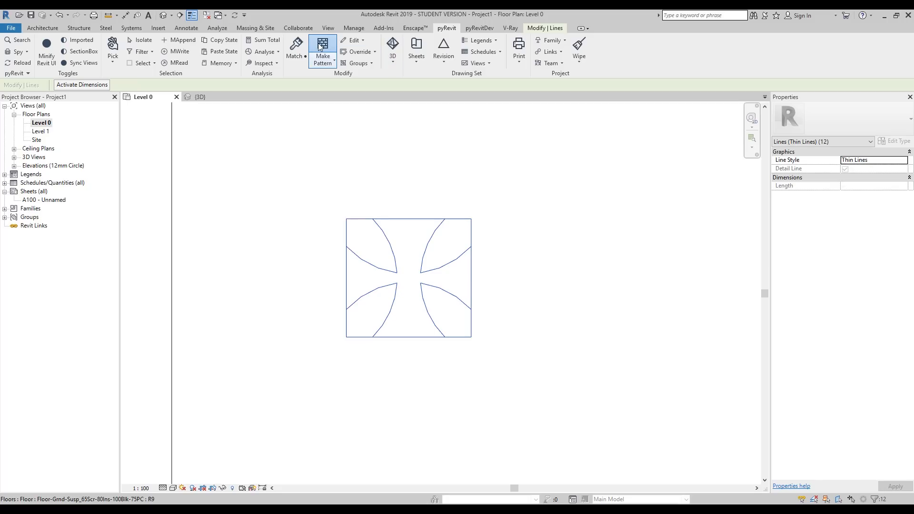
left_click(322, 49)
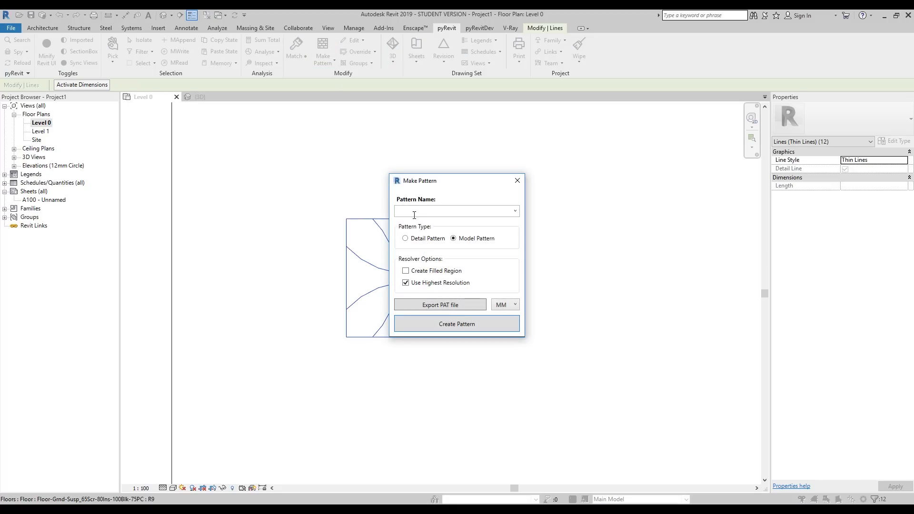
type("!!1")
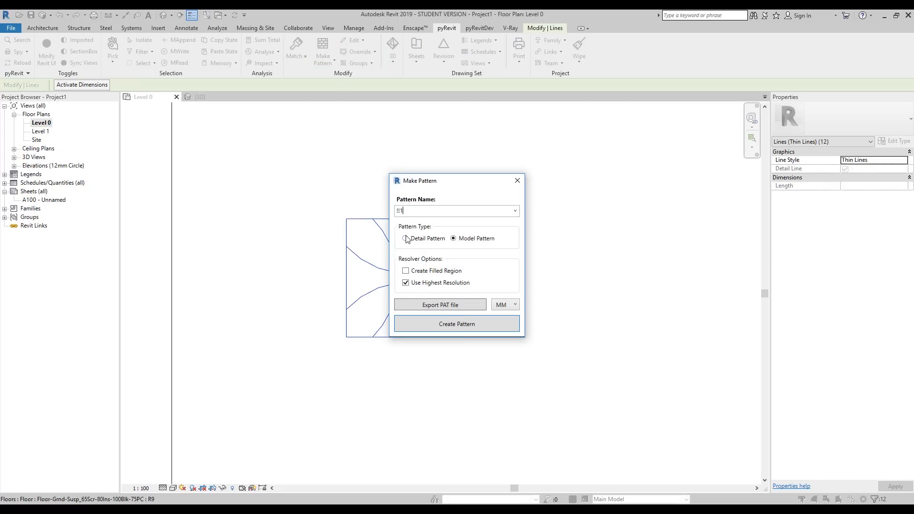
left_click(457, 324)
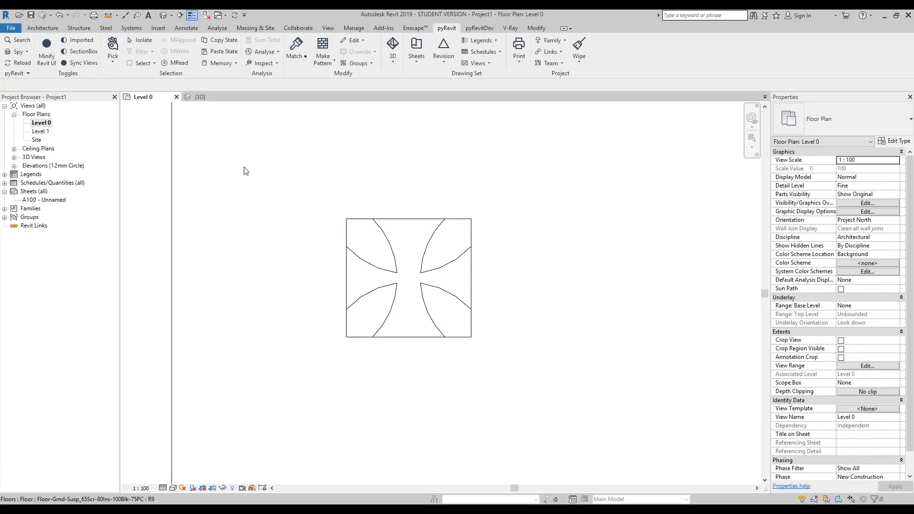
- In the 3D view, override this wall with the White petal pattern over PANTONE 282 C solid fill
left_click(200, 96)
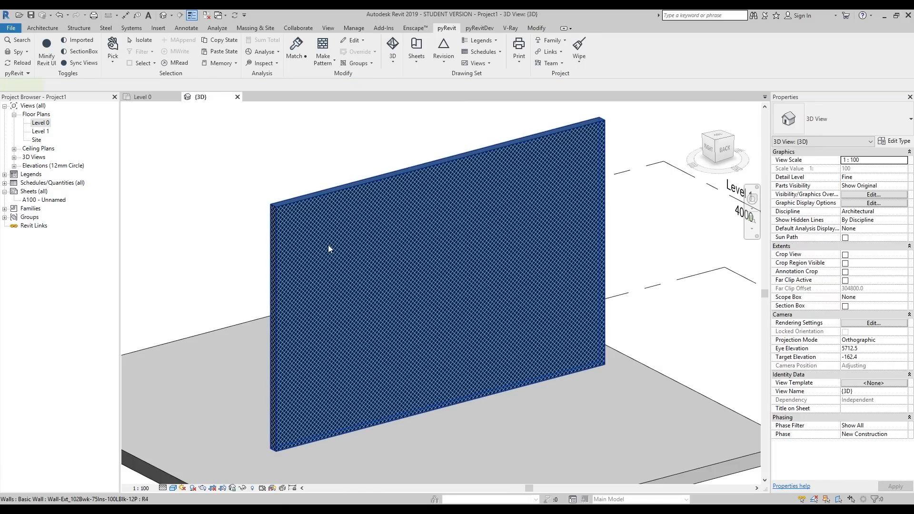
right_click(329, 247)
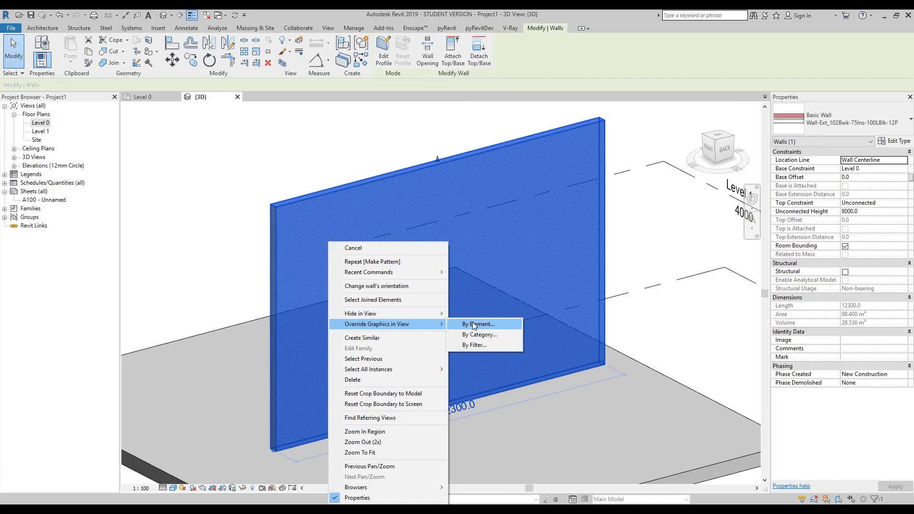
left_click(478, 324)
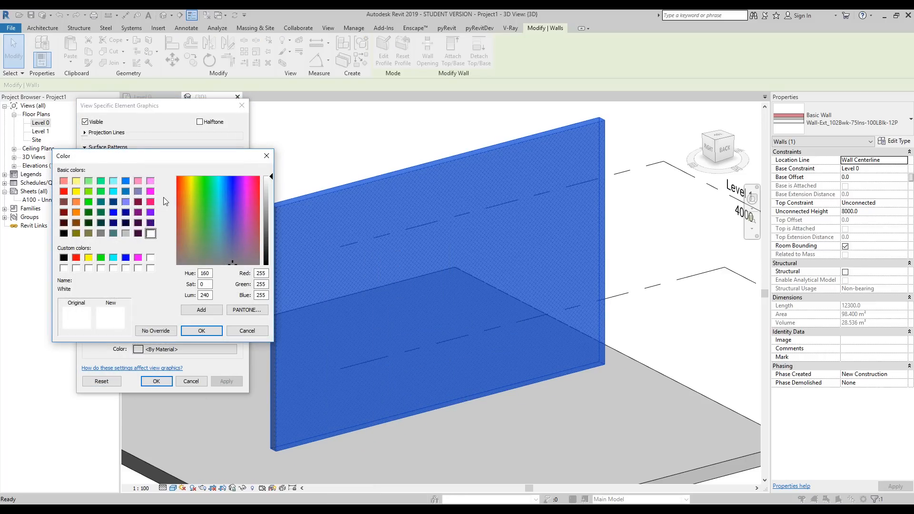
left_click(202, 331)
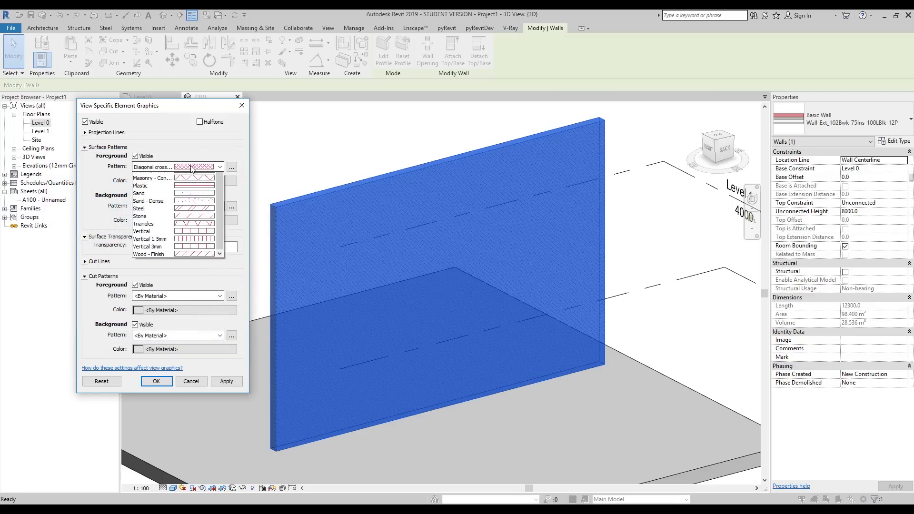
left_click(220, 167)
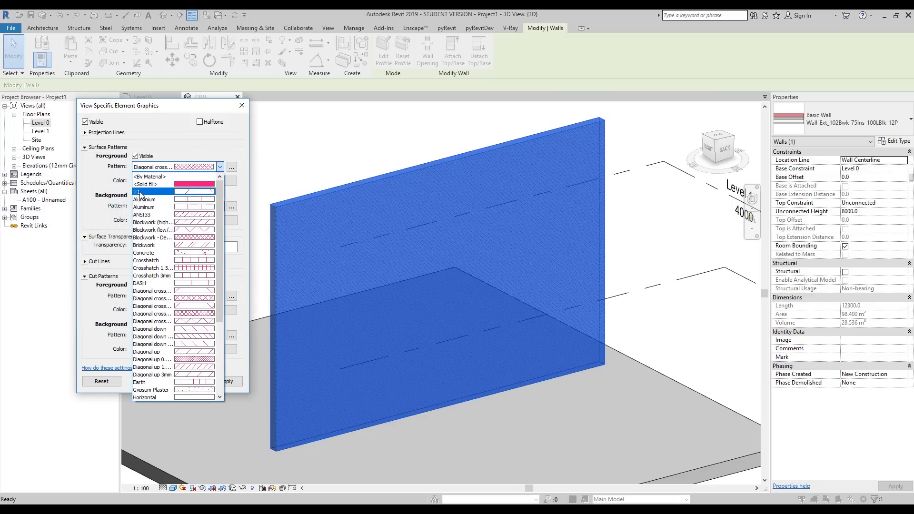
left_click(194, 180)
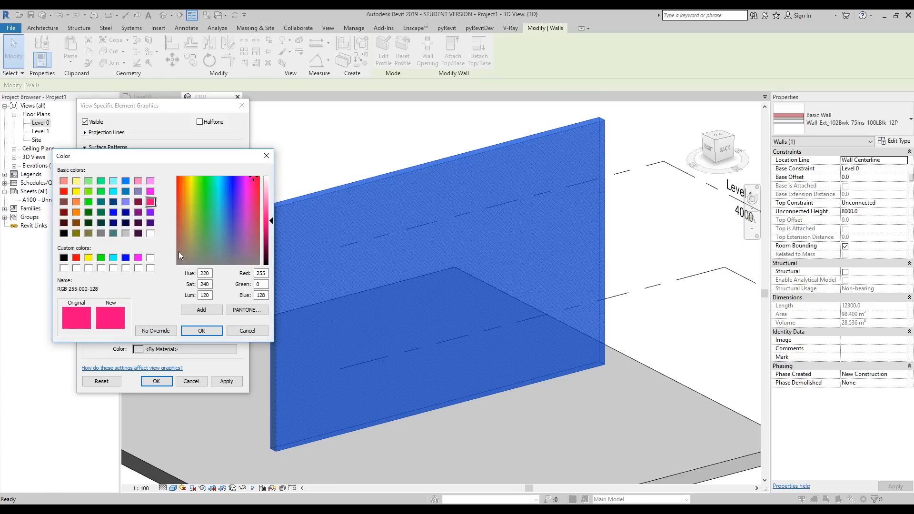
left_click(202, 330)
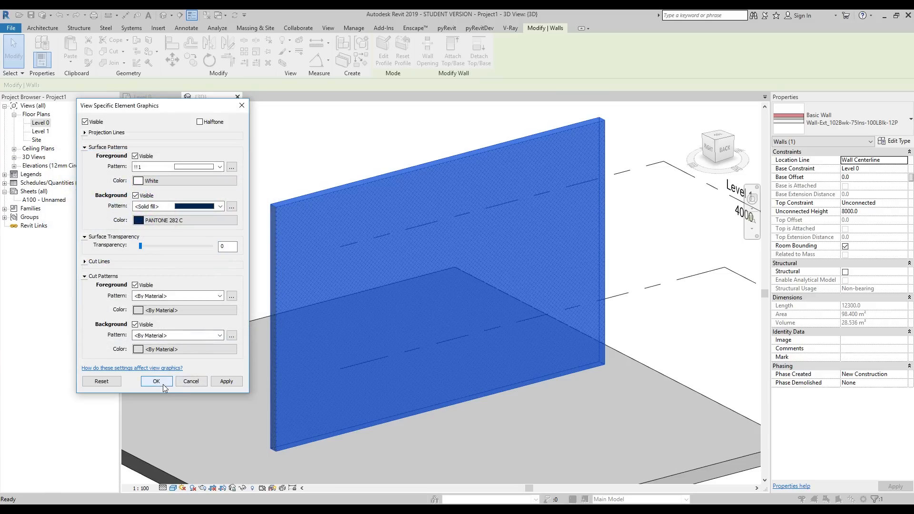
left_click(156, 382)
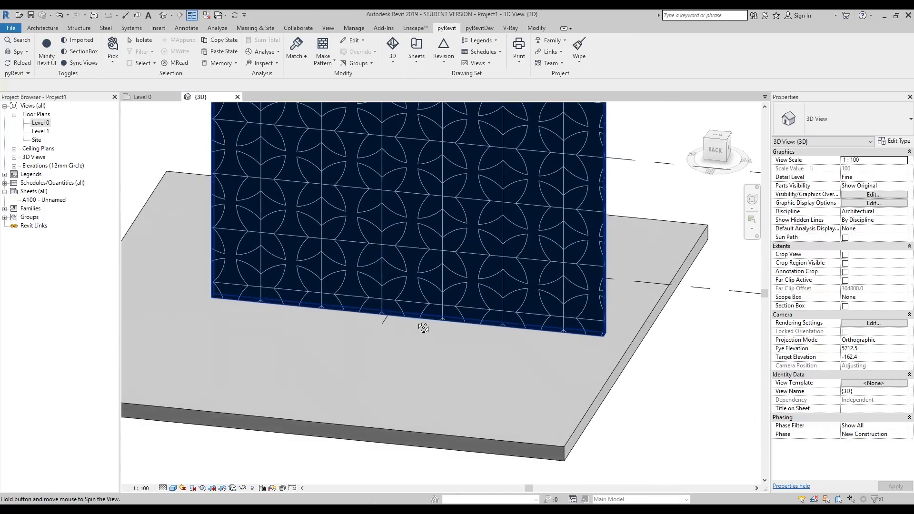
left_click_drag(424, 327, 498, 255)
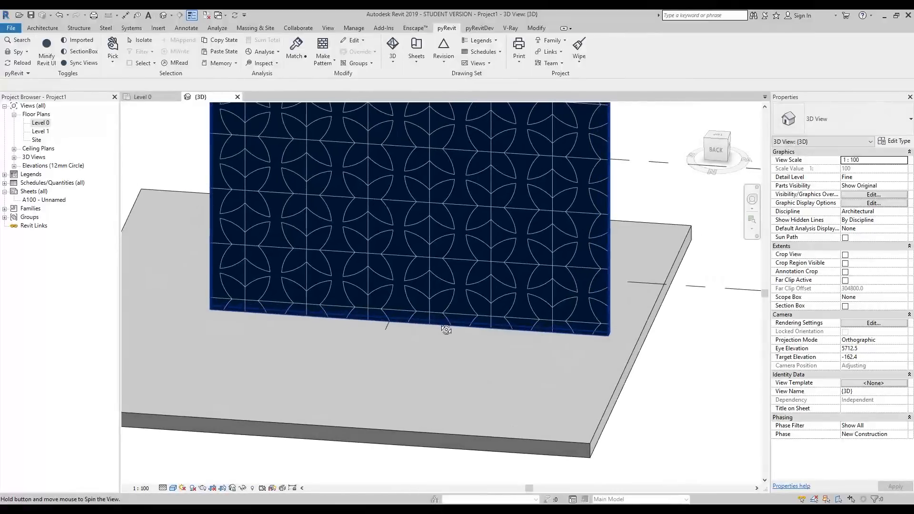
left_click_drag(446, 329, 507, 306)
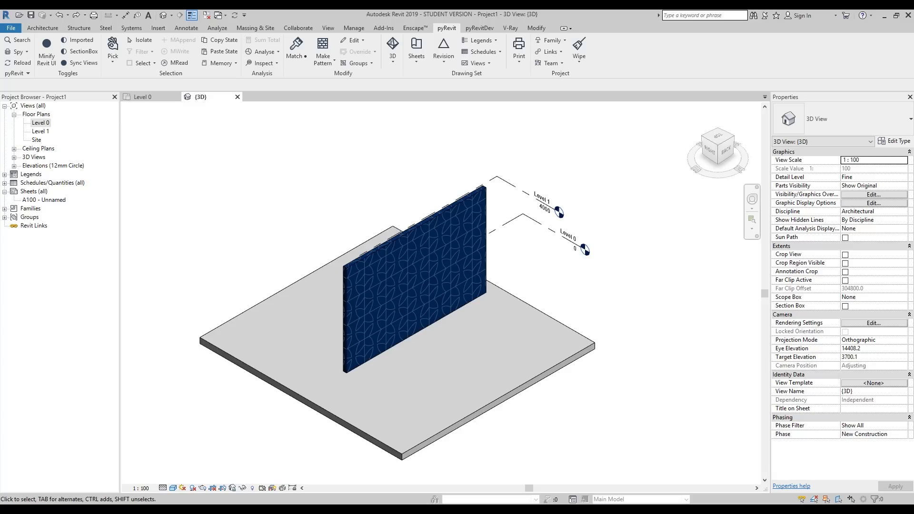
mouse_move(358, 383)
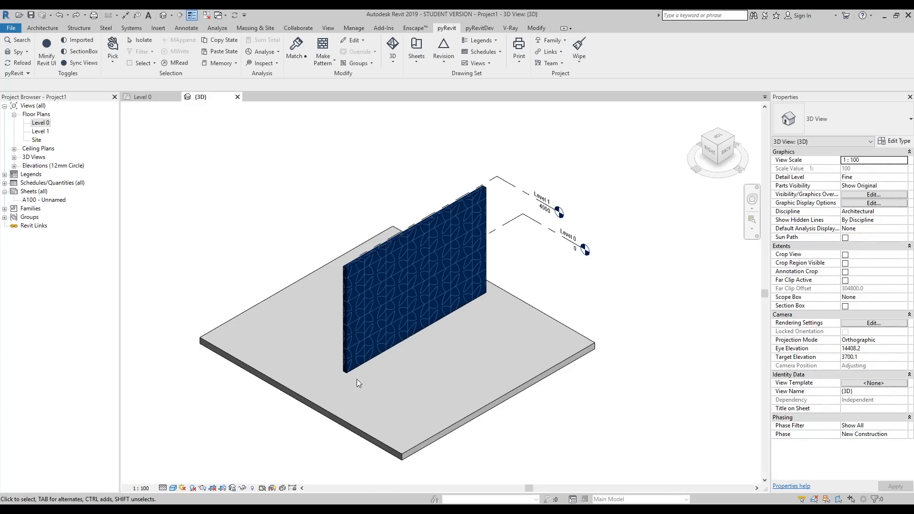
- In Graphic Display Options, toggle Show Edges and enable Cast and Ambient Shadows
left_click(174, 488)
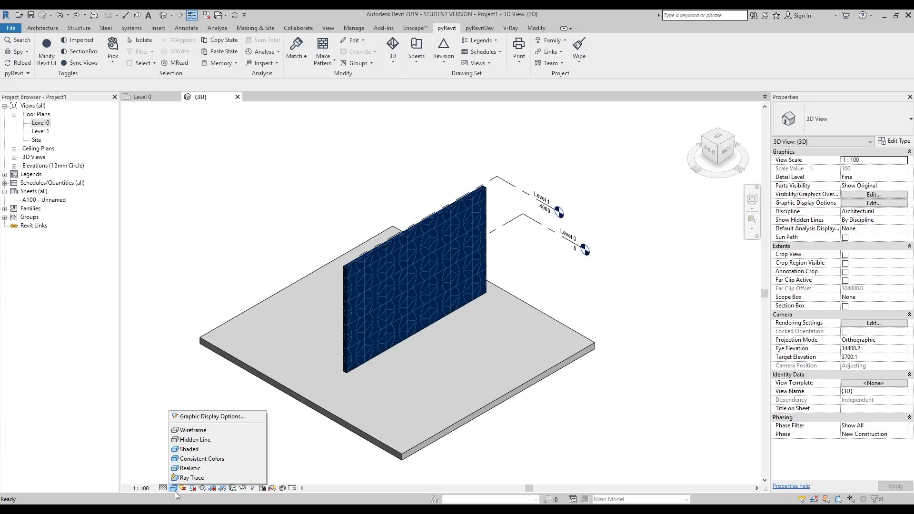
mouse_move(162, 499)
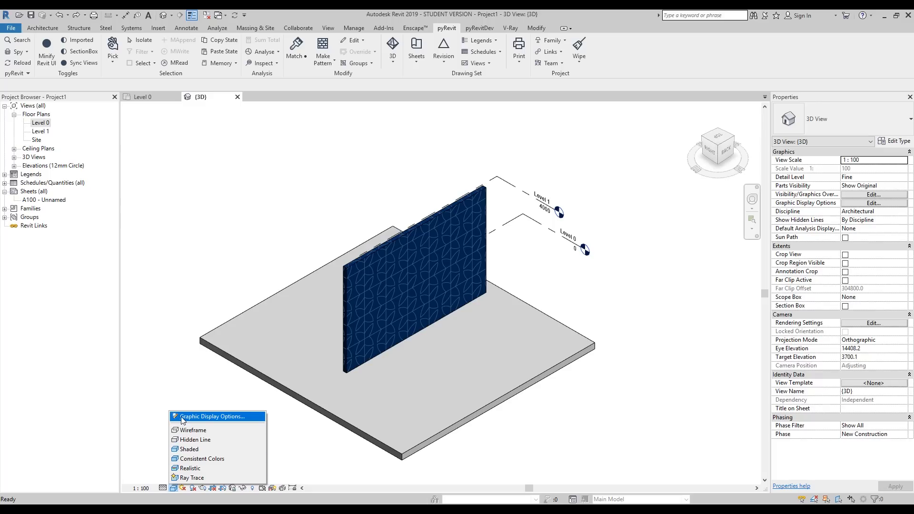
mouse_move(243, 421)
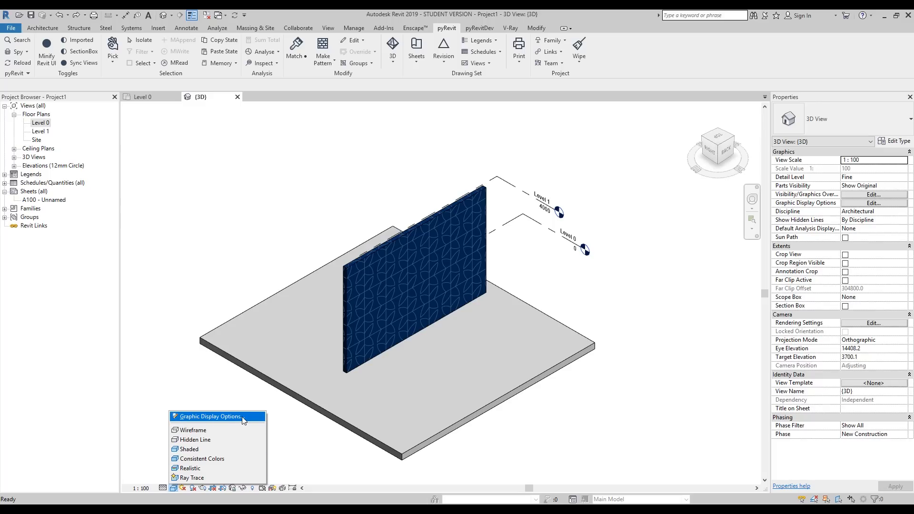
left_click(209, 416)
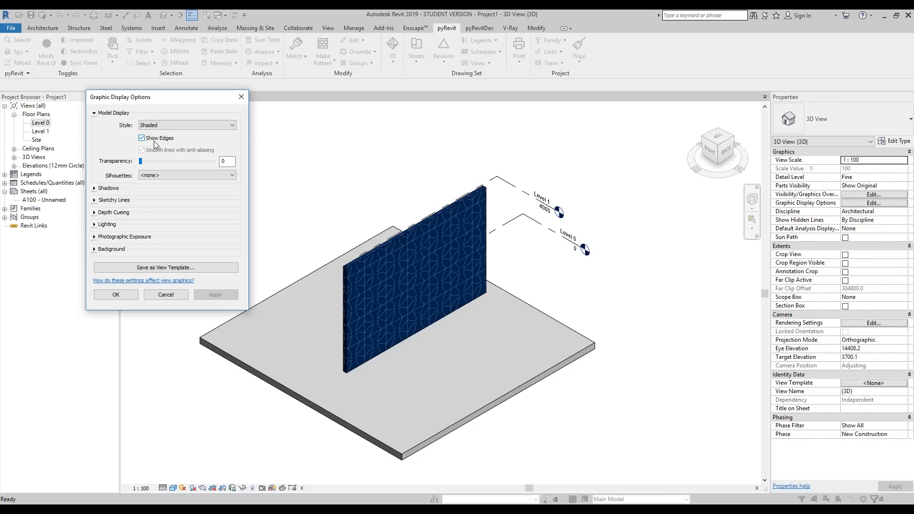
left_click(142, 137)
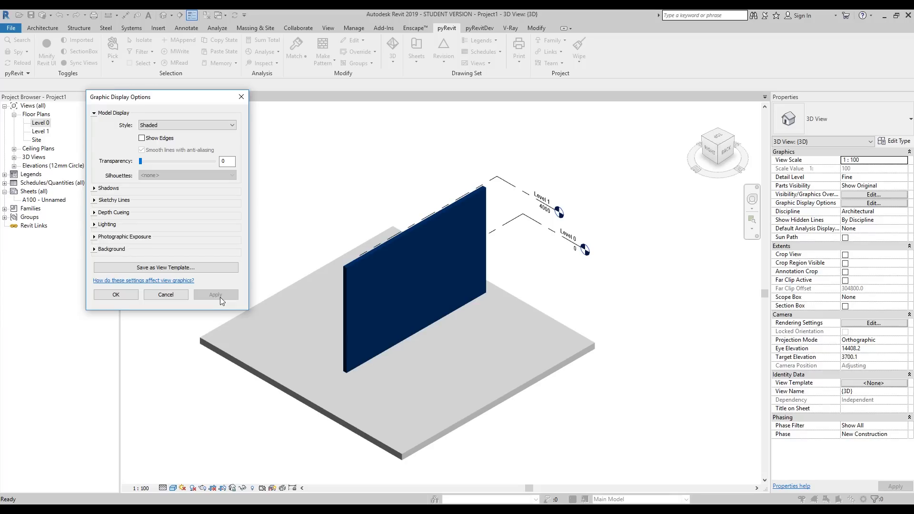
left_click(142, 138)
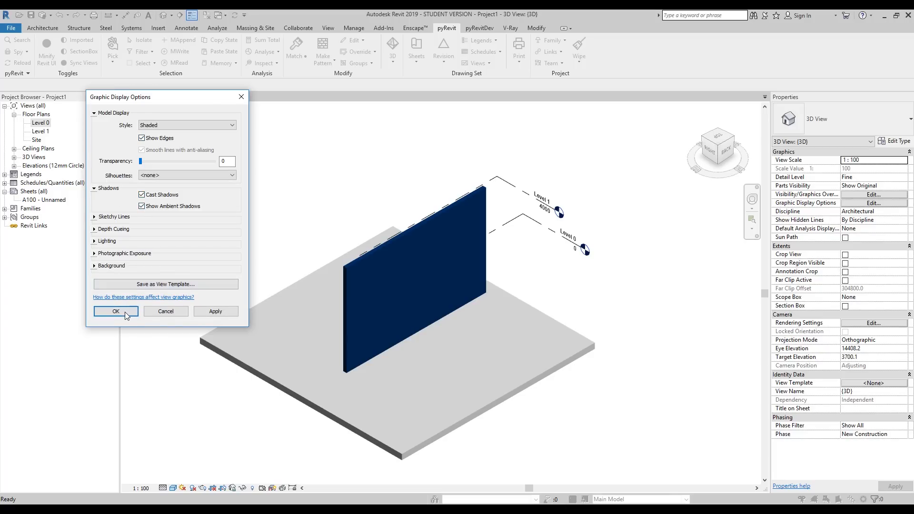
left_click(116, 311)
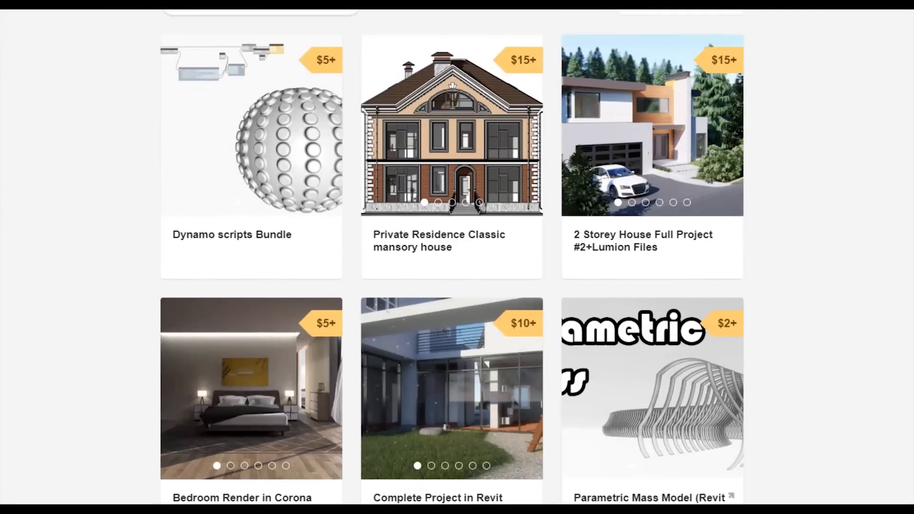
- Scroll through Niko G.'s Gumroad listings of Revit, Dynamo and Lumion products
scroll("up", 3)
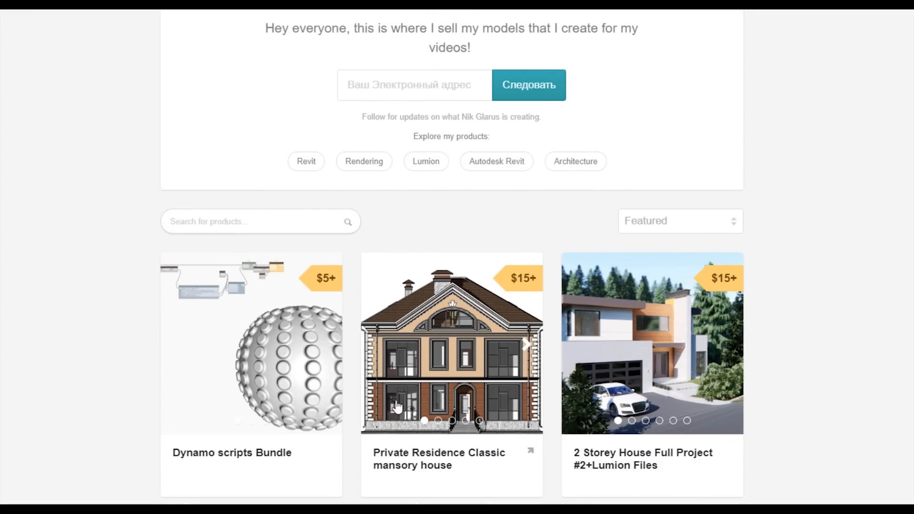
scroll("down", 3)
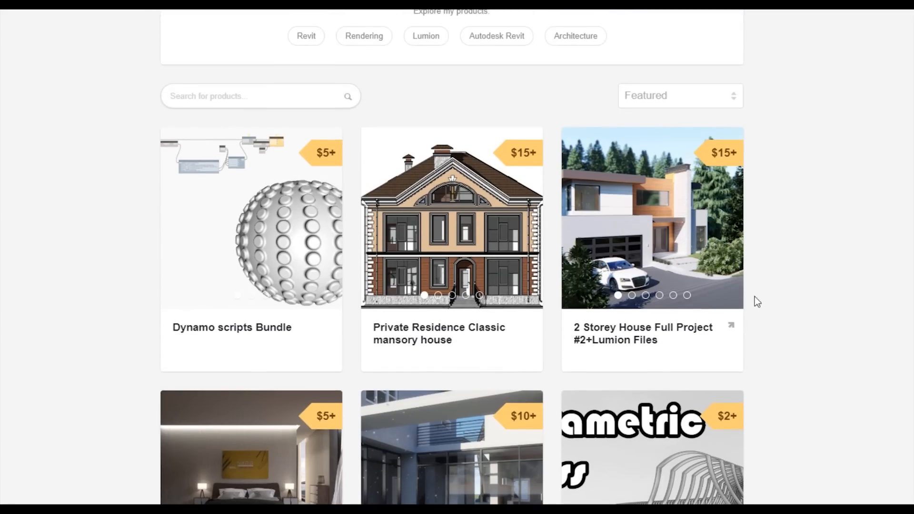
scroll("up", 3)
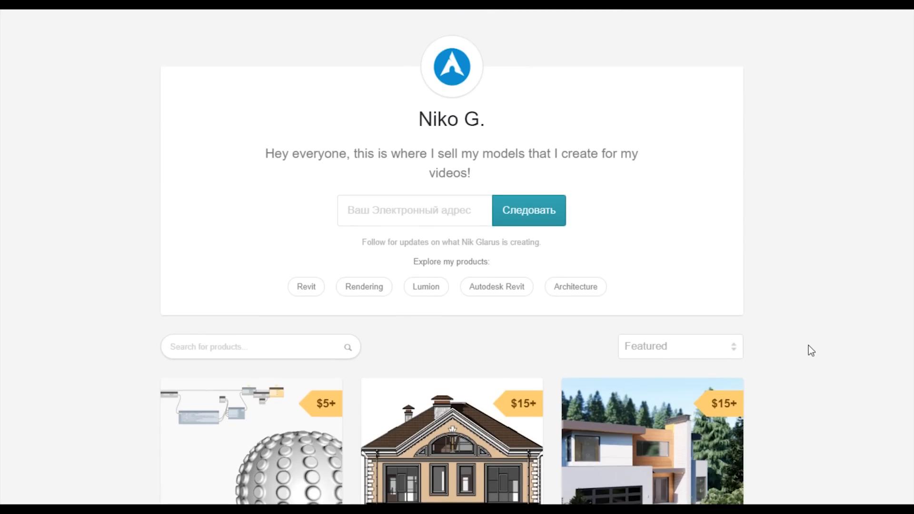
scroll("down", 3)
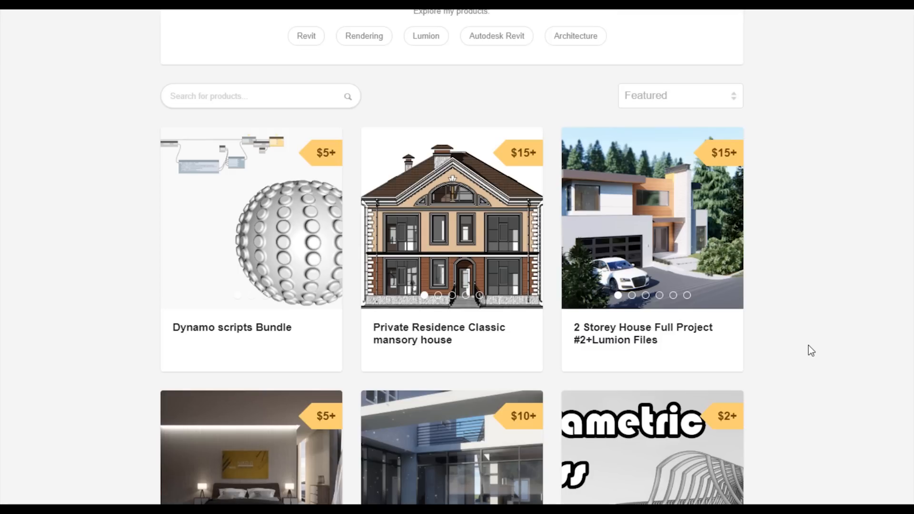
scroll("down", 3)
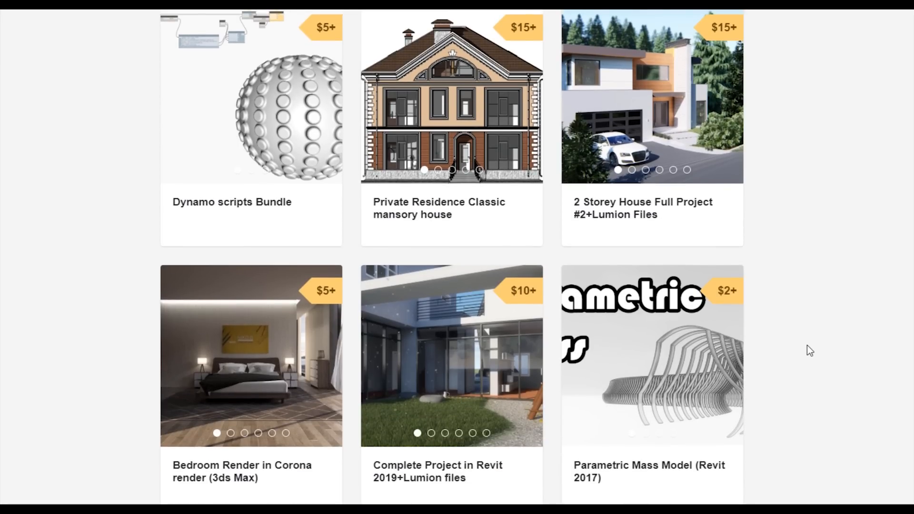